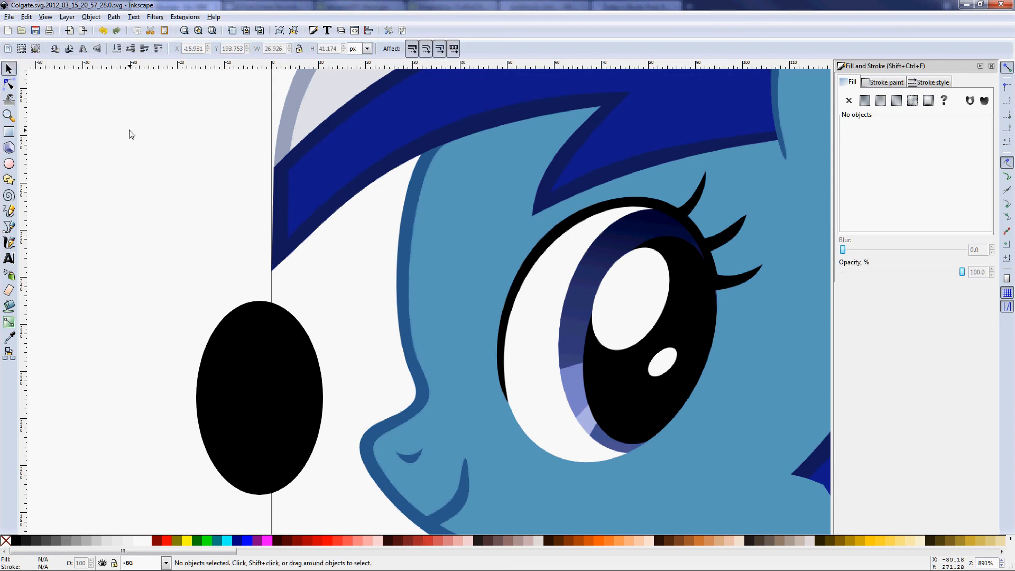
{"action": "mouse_move", "coordinate": [212, 95]}
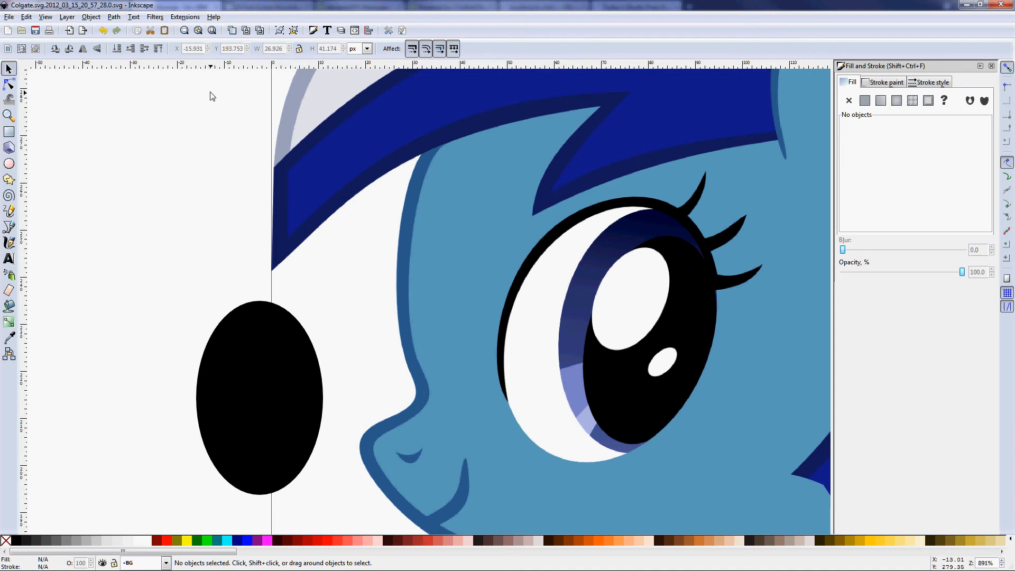
{"action": "mouse_move", "coordinate": [271, 119]}
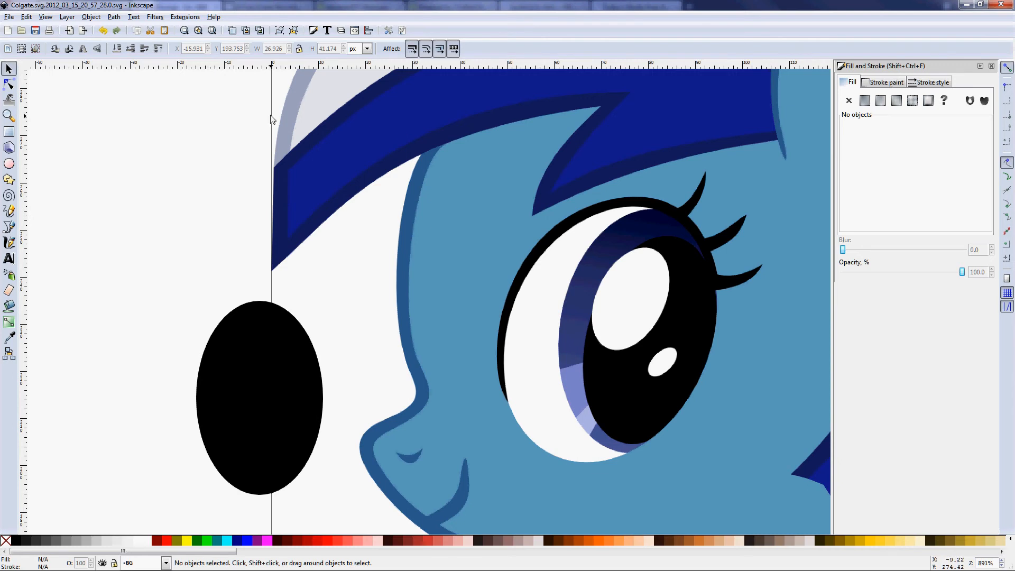
{"action": "mouse_move", "coordinate": [185, 168]}
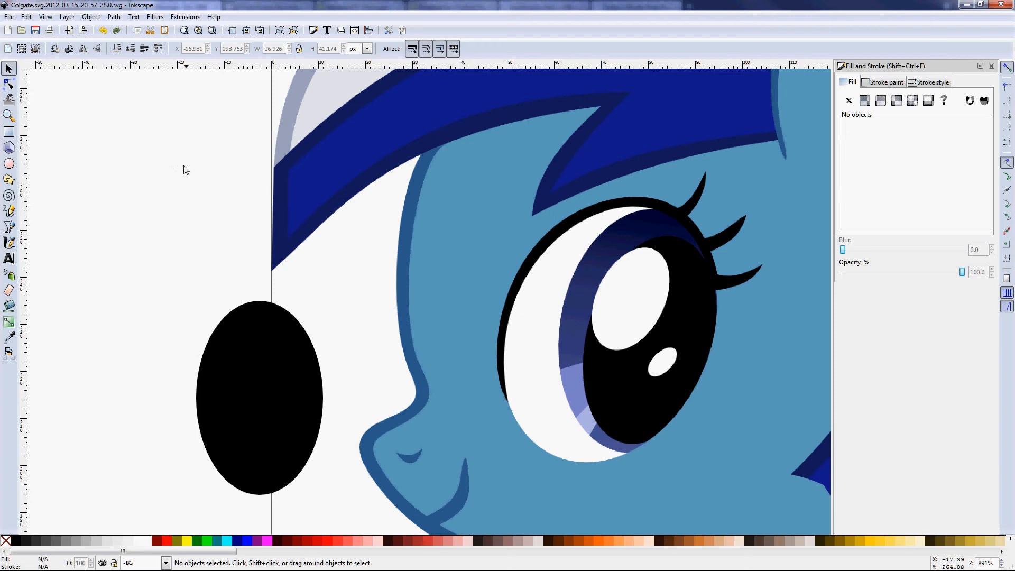
{"action": "mouse_move", "coordinate": [185, 170]}
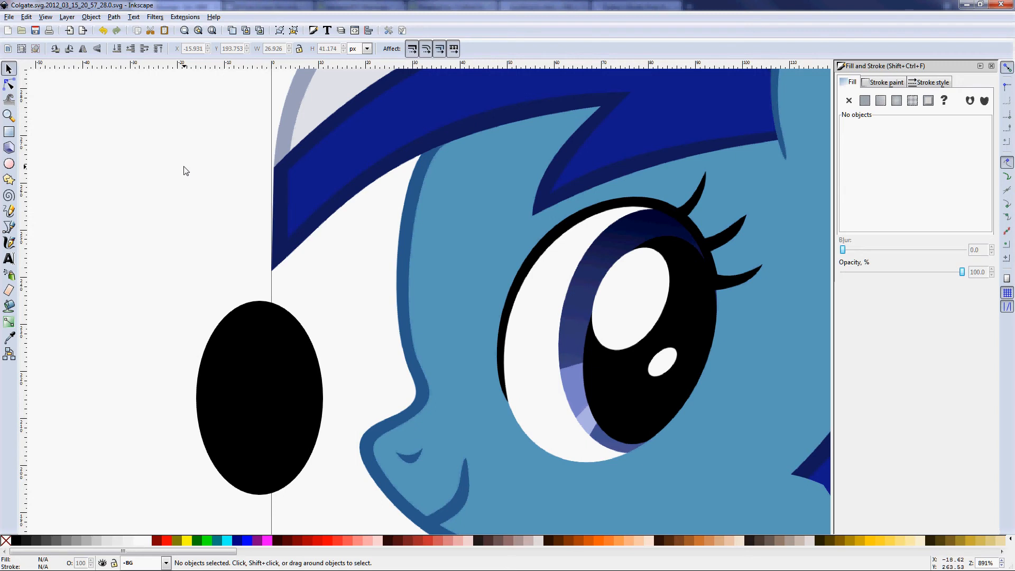
{"action": "mouse_move", "coordinate": [178, 218]}
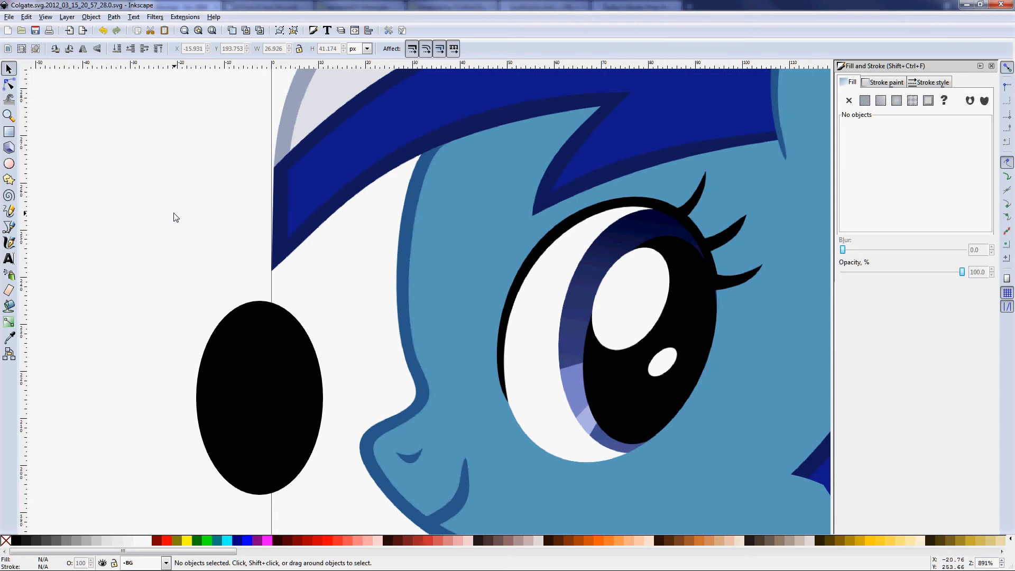
{"action": "mouse_move", "coordinate": [172, 217]}
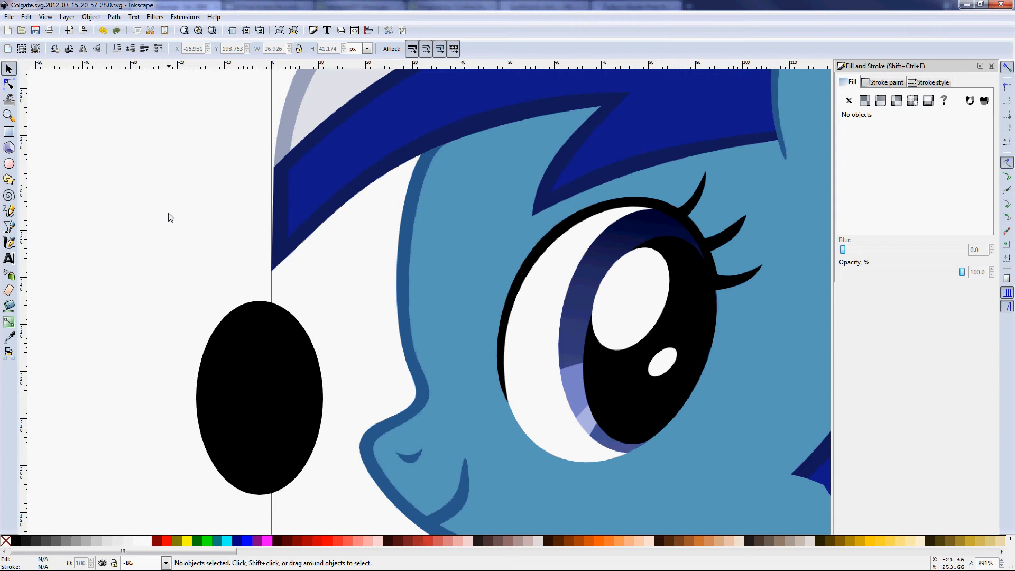
{"action": "mouse_move", "coordinate": [49, 314]}
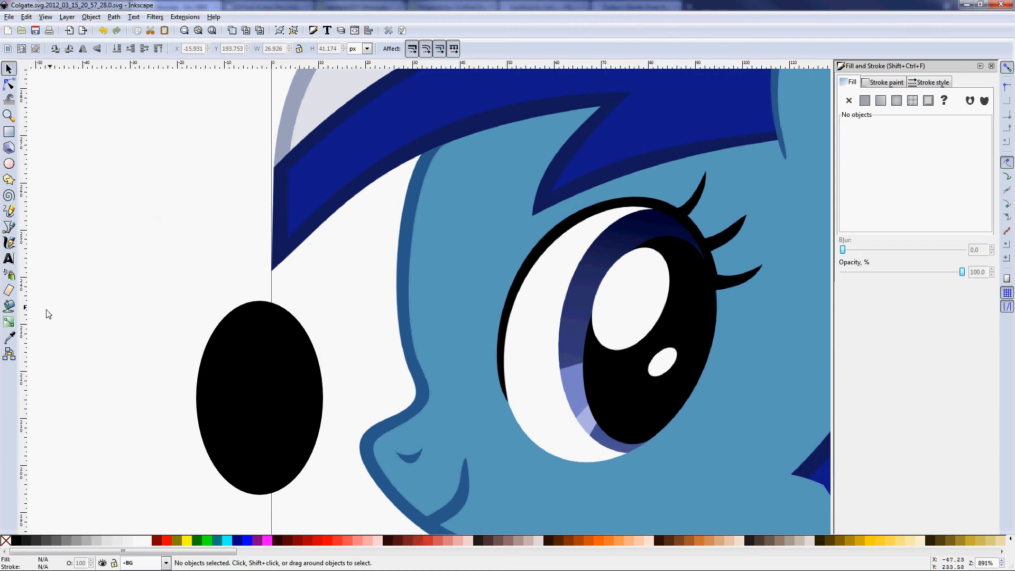
{"action": "mouse_move", "coordinate": [9, 322]}
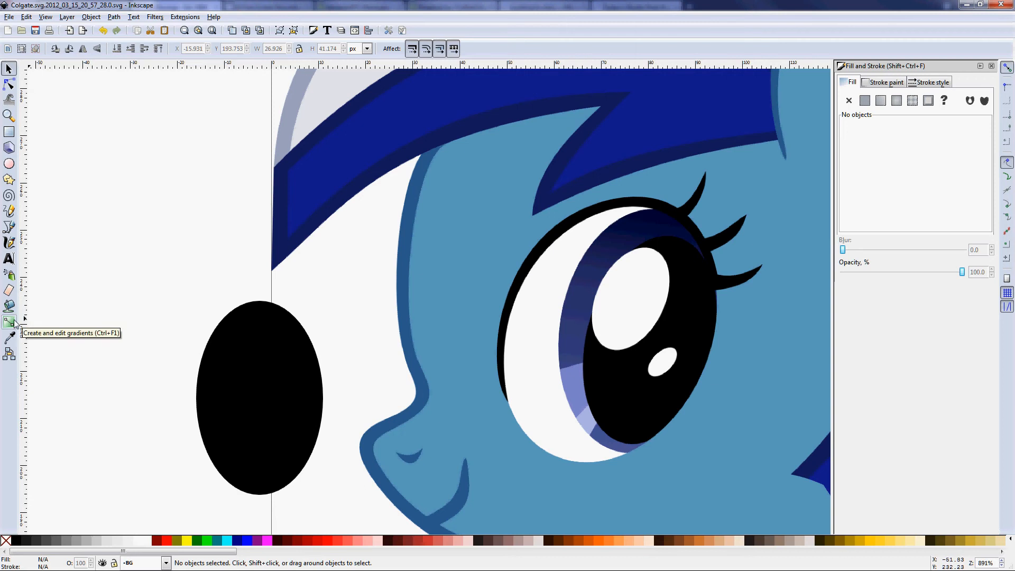
Switch to the Gradient tool to start working on the black ellipse's fill
{"action": "left_click", "coordinate": [10, 322]}
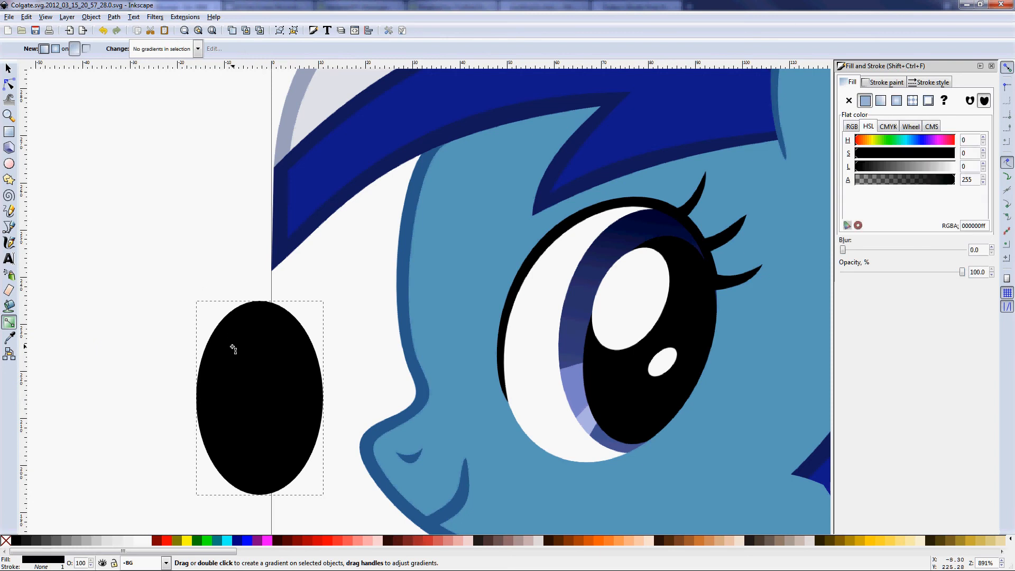
{"action": "mouse_move", "coordinate": [249, 371]}
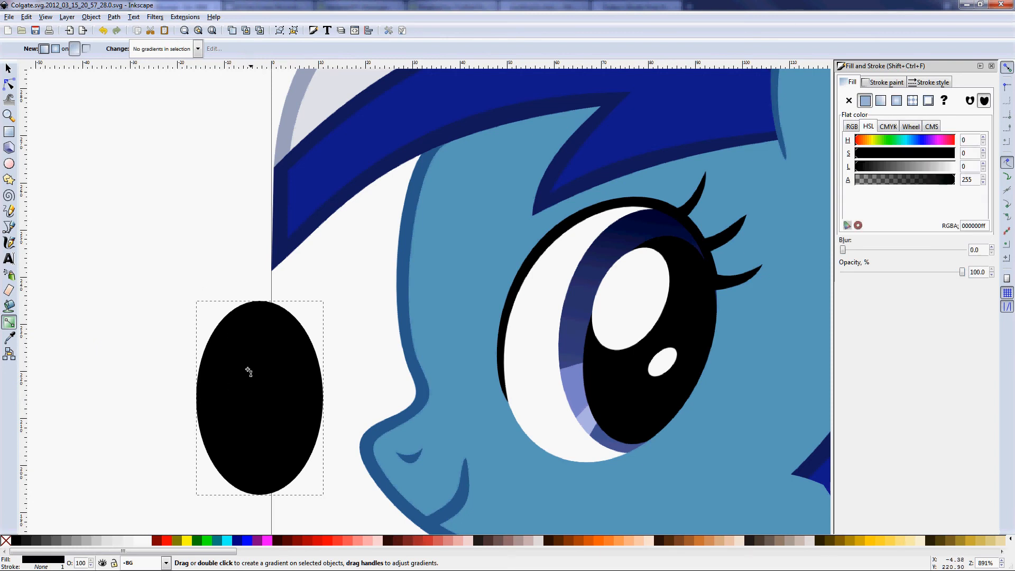
{"action": "mouse_move", "coordinate": [256, 306]}
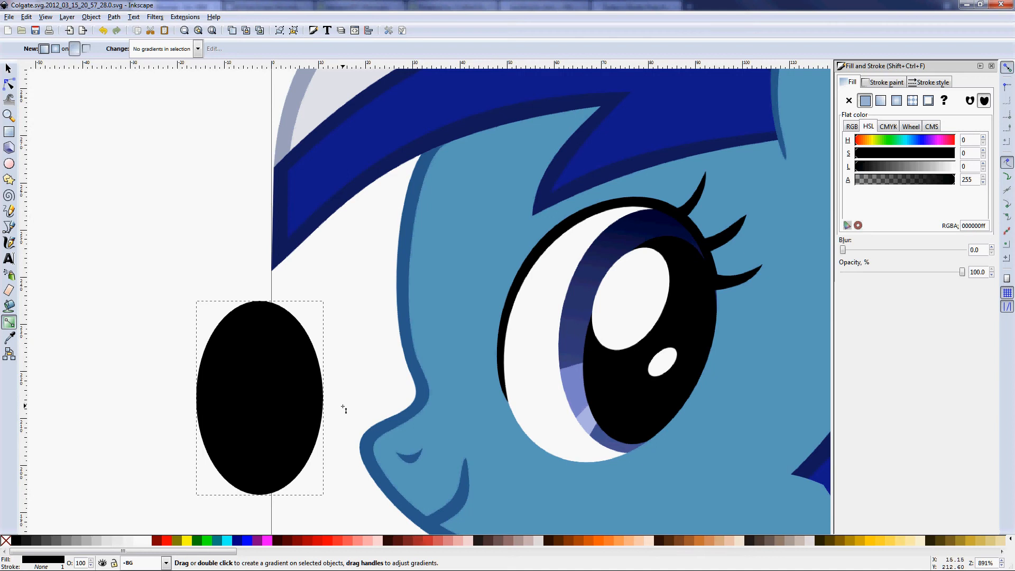
{"action": "mouse_move", "coordinate": [348, 413]}
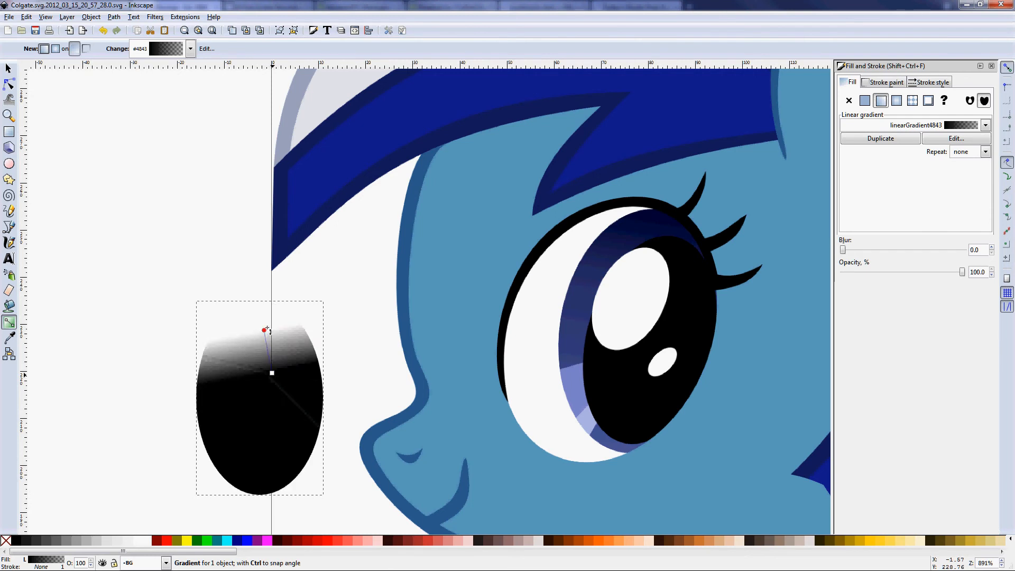
Reposition the gradient handles so the gradient runs straight down from the ellipse top
{"action": "left_click_drag", "start_coordinate": [266, 329], "coordinate": [242, 403]}
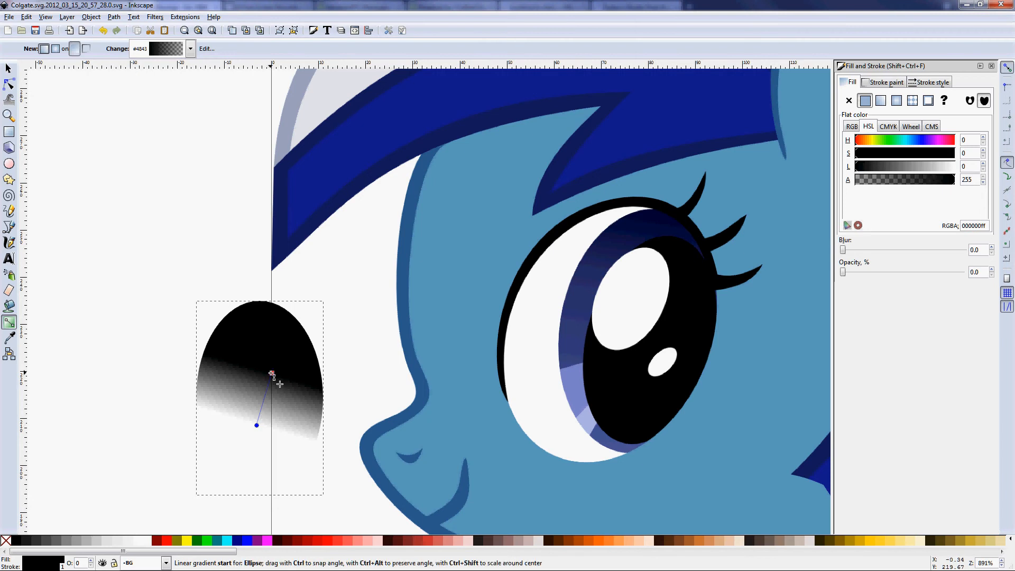
{"action": "left_click_drag", "start_coordinate": [273, 374], "coordinate": [256, 328]}
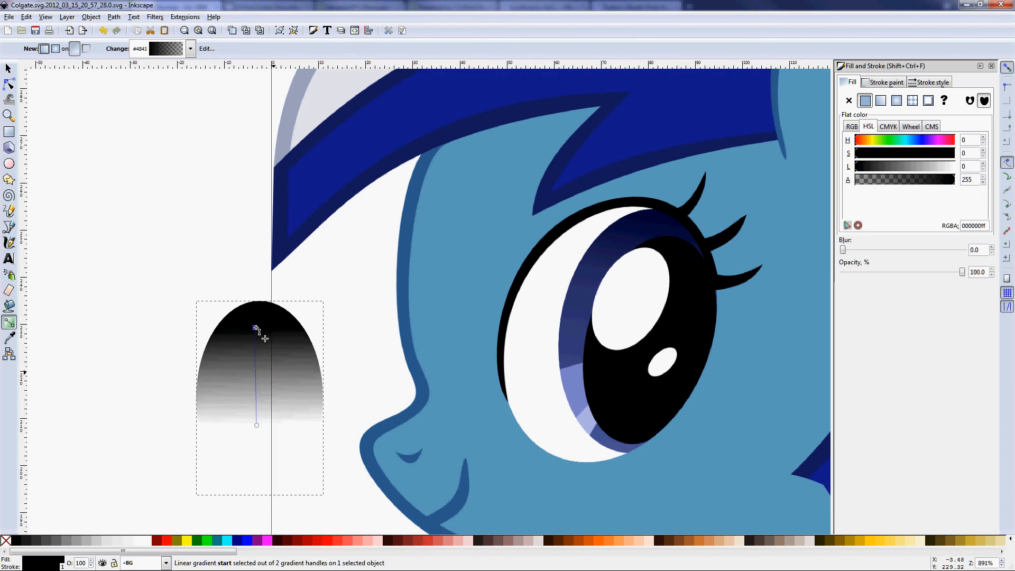
{"action": "left_click_drag", "start_coordinate": [256, 424], "coordinate": [252, 487]}
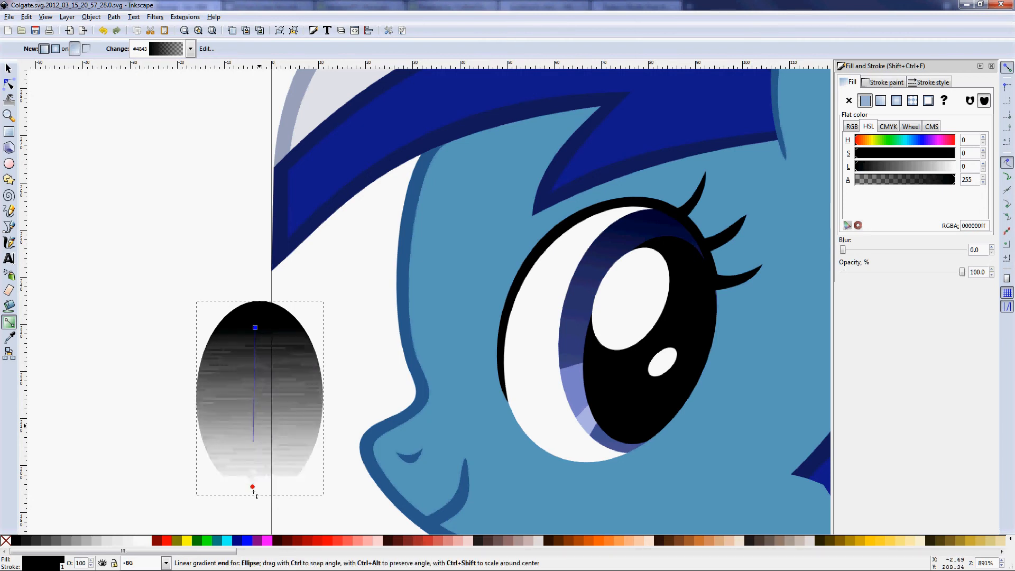
{"action": "left_click_drag", "start_coordinate": [253, 487], "coordinate": [253, 371]}
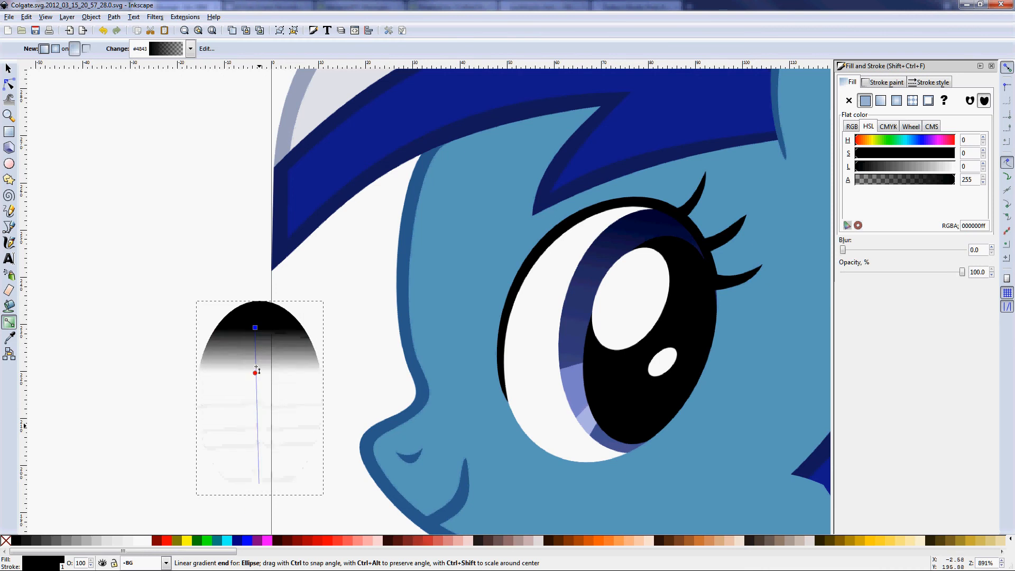
{"action": "left_click_drag", "start_coordinate": [256, 370], "coordinate": [179, 436]}
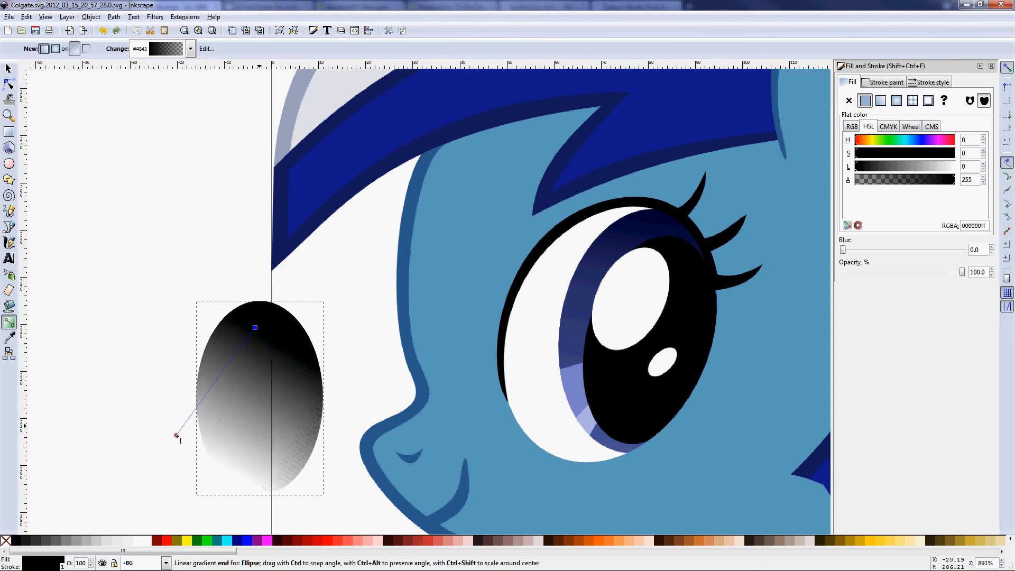
{"action": "left_click_drag", "start_coordinate": [180, 435], "coordinate": [298, 470]}
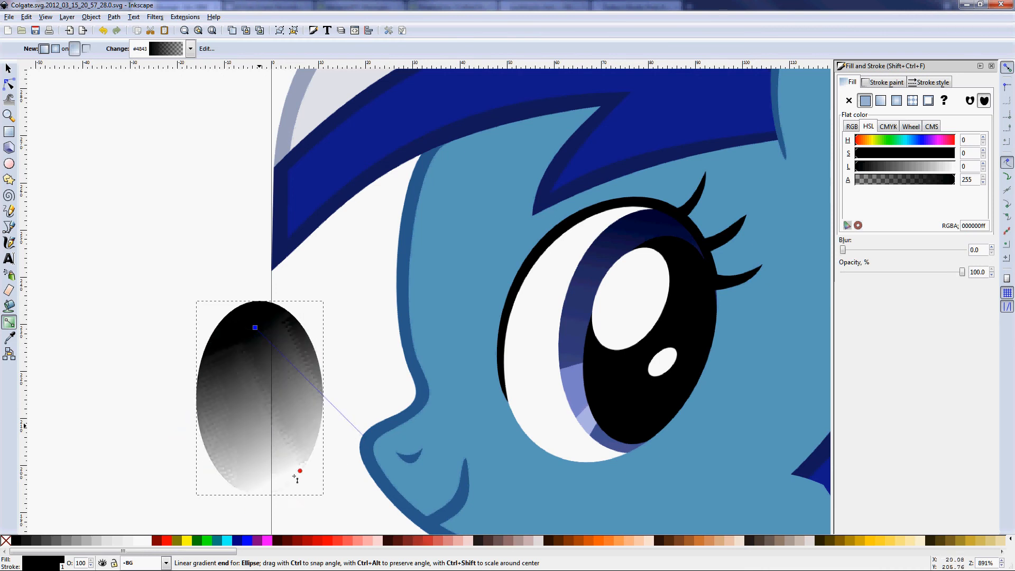
{"action": "left_click_drag", "start_coordinate": [299, 471], "coordinate": [179, 418]}
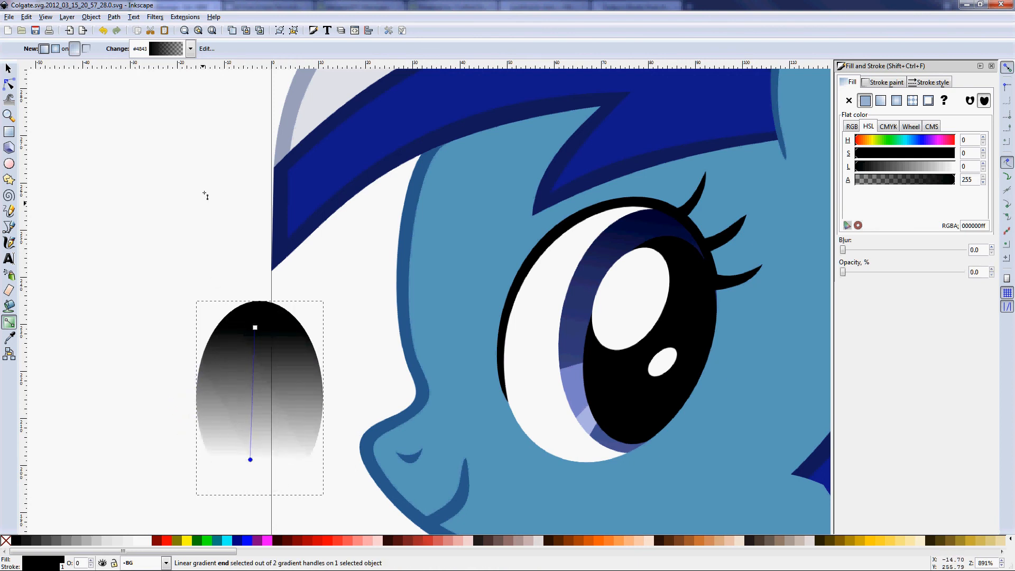
{"action": "left_click", "coordinate": [190, 48]}
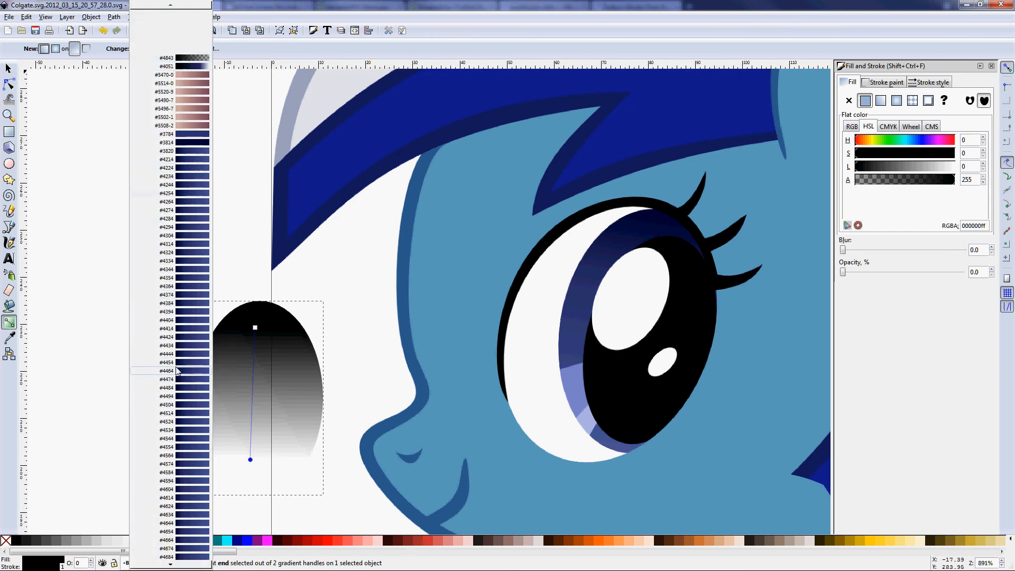
{"action": "mouse_move", "coordinate": [187, 181]}
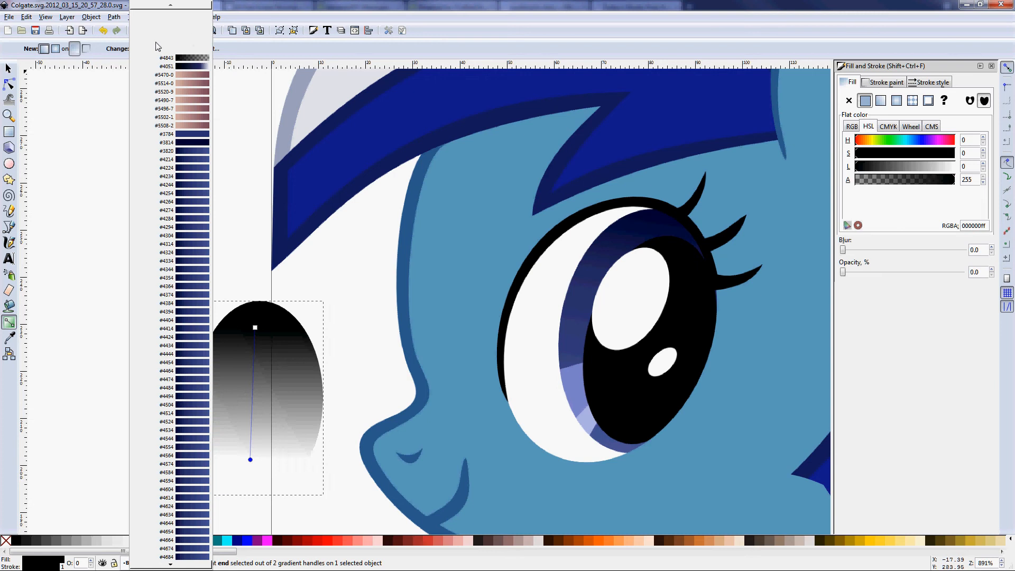
{"action": "mouse_move", "coordinate": [181, 35]}
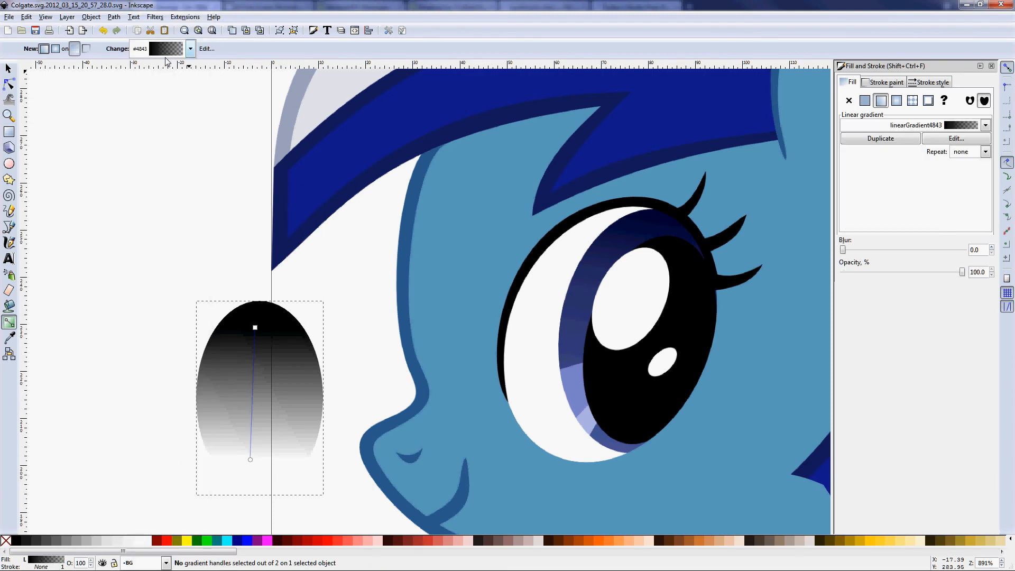
{"action": "mouse_move", "coordinate": [267, 360]}
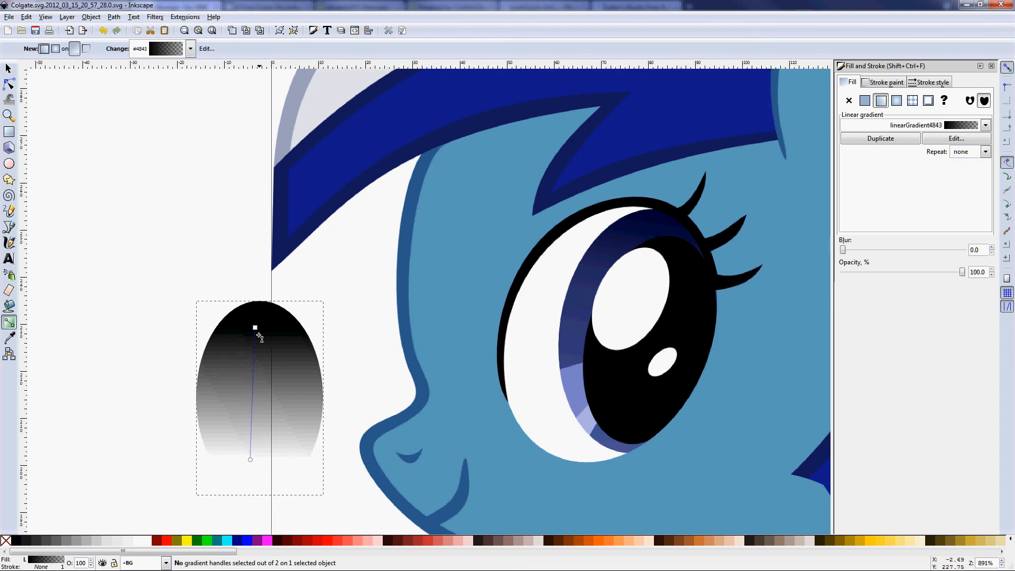
Select the gradient stop and sample the pony's eye blue as its colour
{"action": "left_click", "coordinate": [254, 328]}
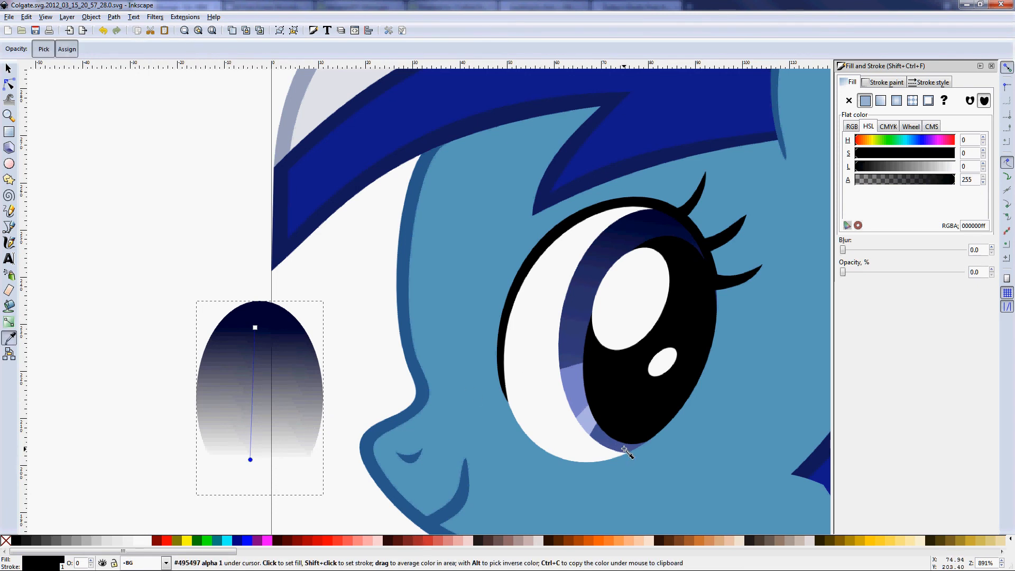
{"action": "left_click", "coordinate": [628, 453]}
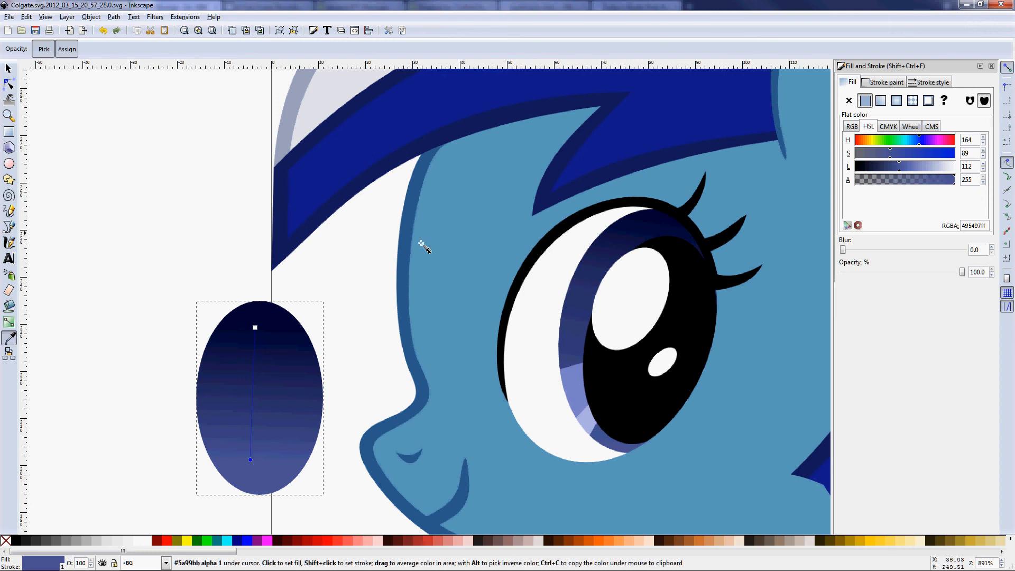
{"action": "mouse_move", "coordinate": [314, 274]}
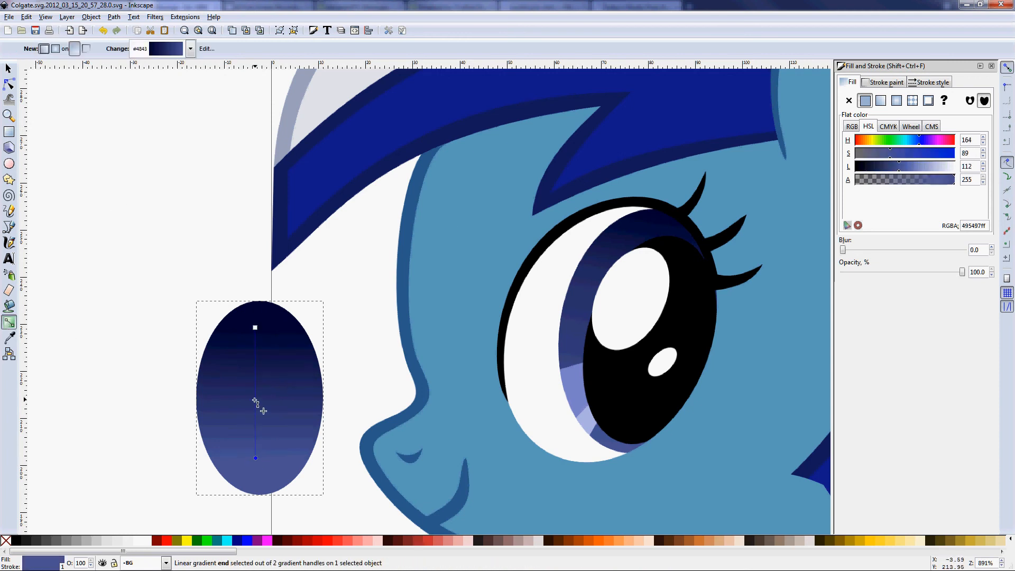
Add a middle stop to the gradient and apply it horizontally across the ellipse
{"action": "left_click", "coordinate": [880, 100]}
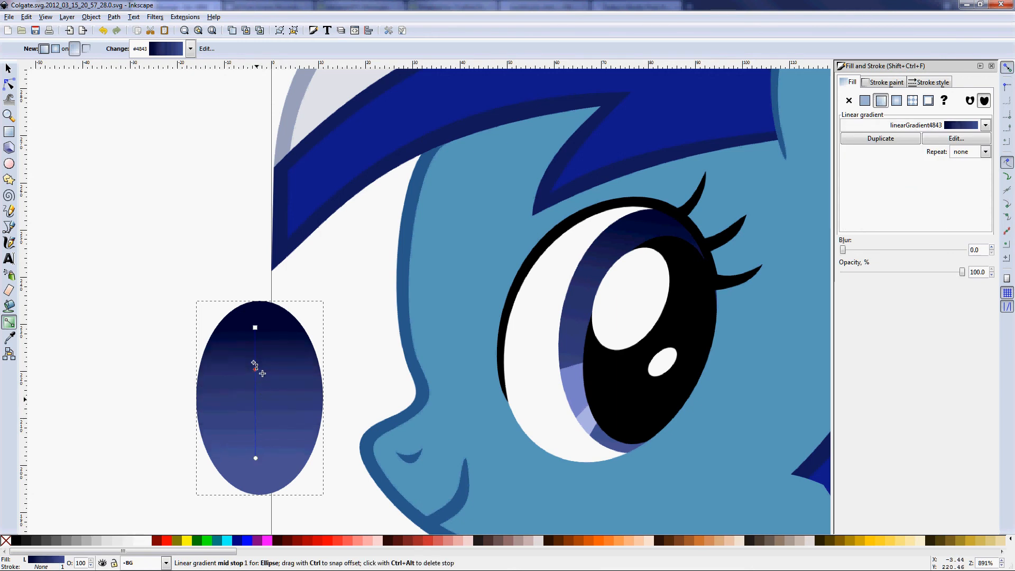
{"action": "left_click", "coordinate": [254, 327]}
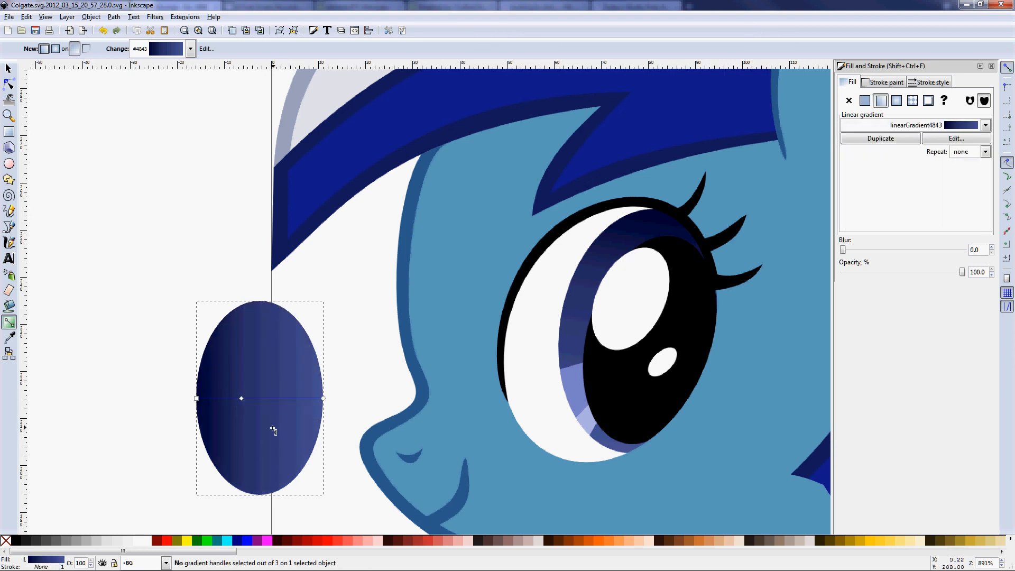
{"action": "mouse_move", "coordinate": [223, 53]}
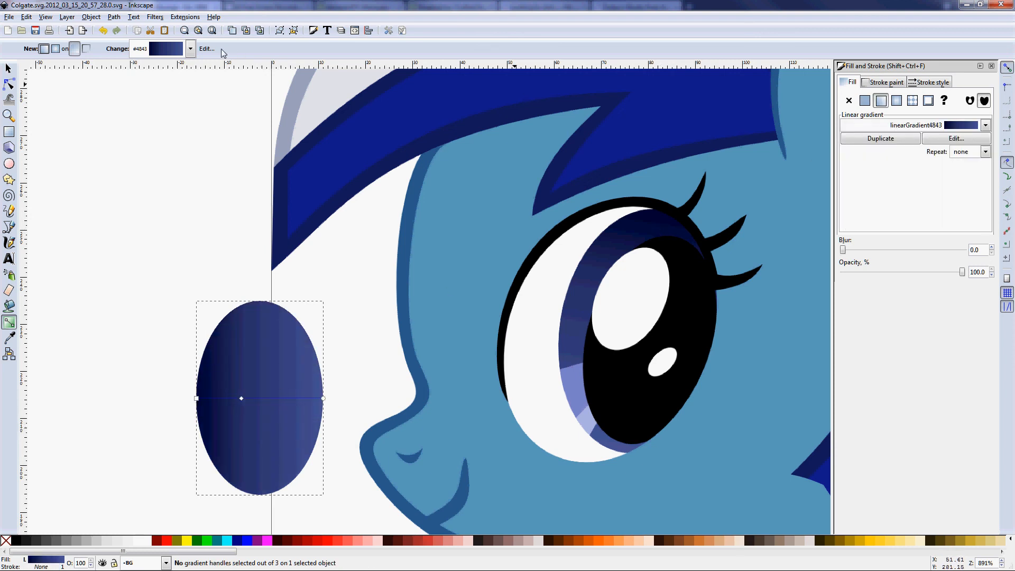
Open the Gradient editor, select the dark stop's RGBA code, and aim the gradient top-to-bottom
{"action": "left_click", "coordinate": [206, 49]}
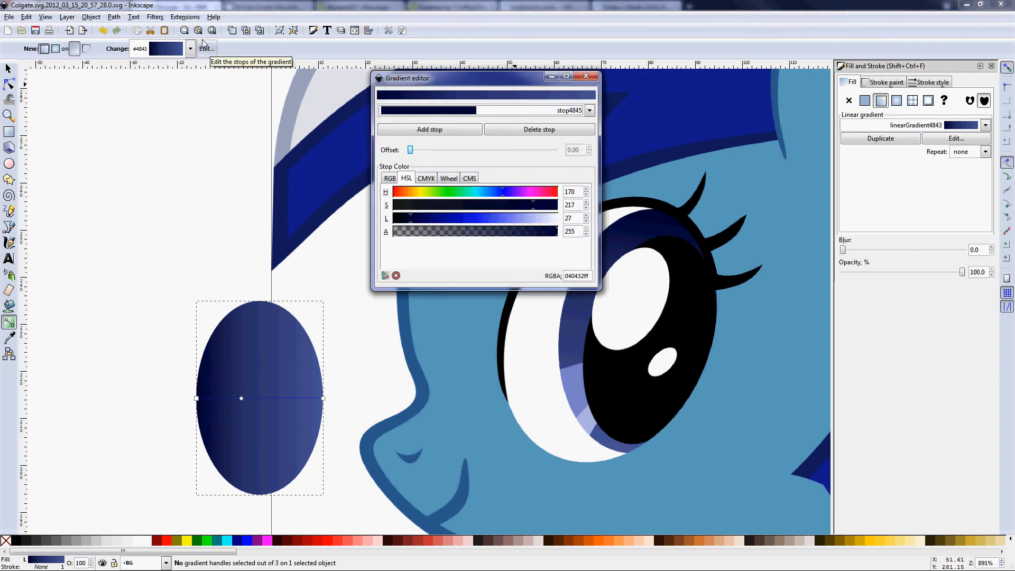
{"action": "mouse_move", "coordinate": [556, 199]}
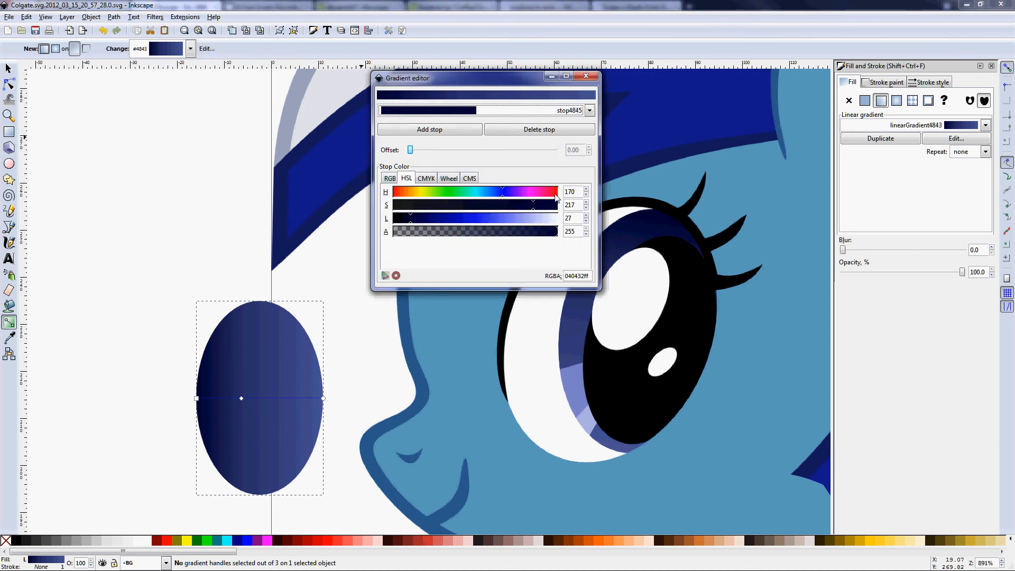
{"action": "mouse_move", "coordinate": [527, 188]}
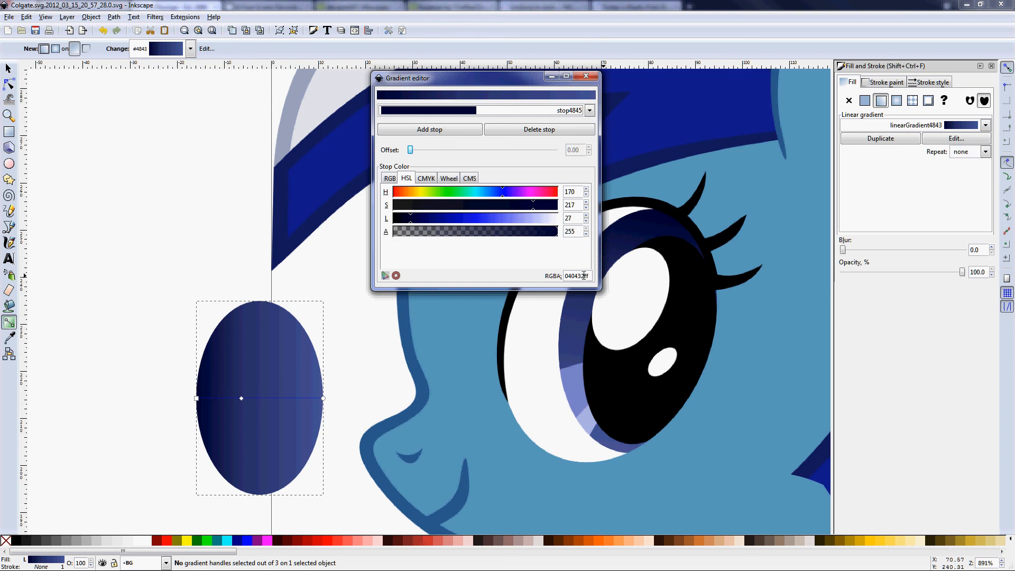
{"action": "mouse_move", "coordinate": [575, 275]}
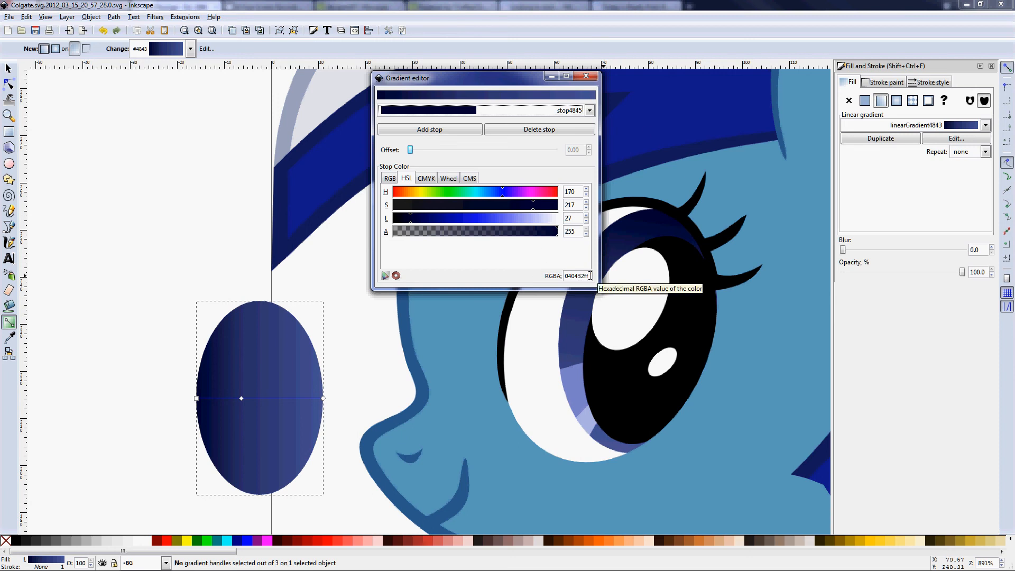
{"action": "triple_click", "coordinate": [576, 276]}
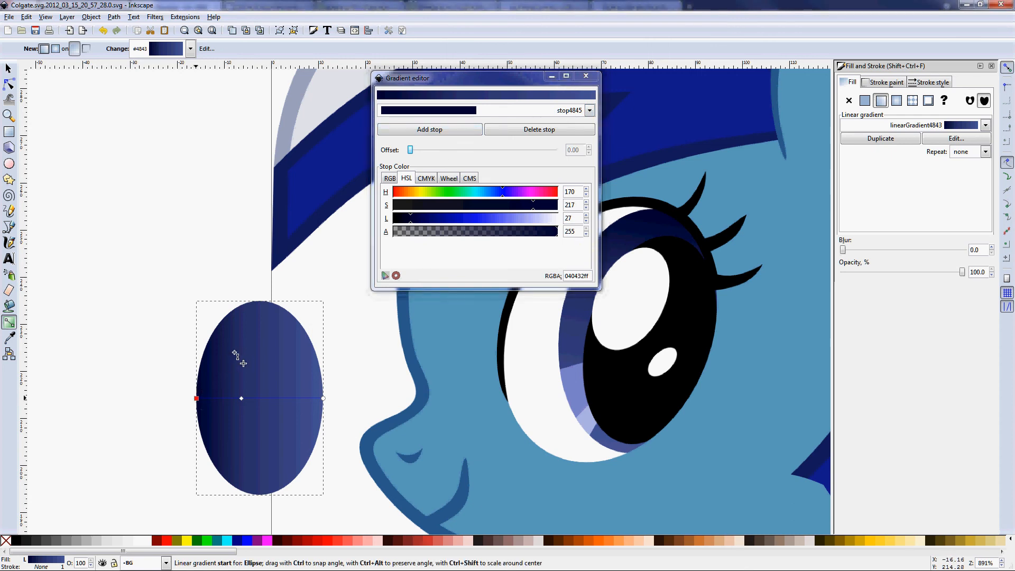
{"action": "left_click_drag", "start_coordinate": [241, 398], "coordinate": [305, 416]}
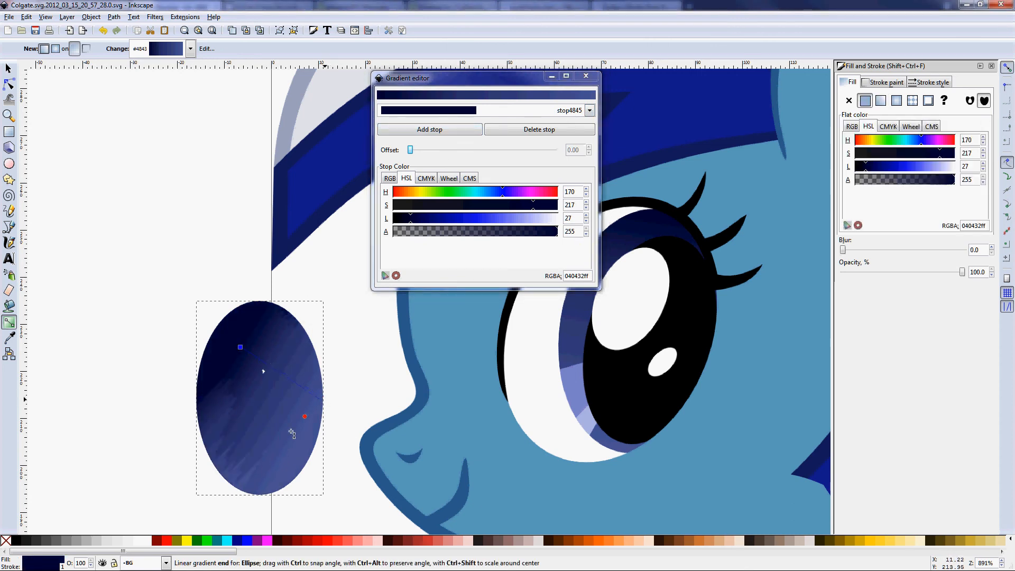
{"action": "left_click_drag", "start_coordinate": [304, 416], "coordinate": [248, 471]}
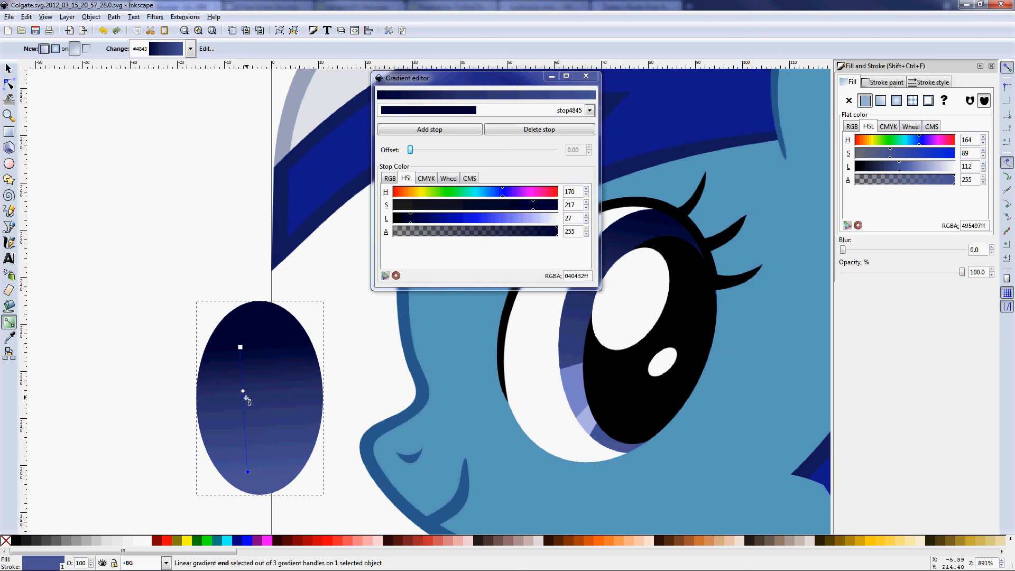
{"action": "mouse_move", "coordinate": [332, 342]}
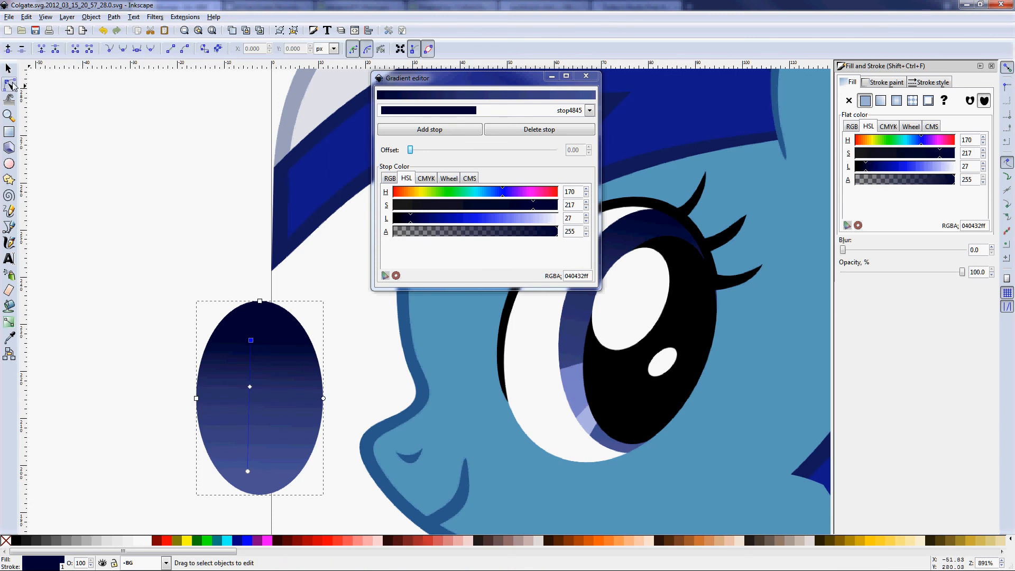
{"action": "mouse_move", "coordinate": [303, 312]}
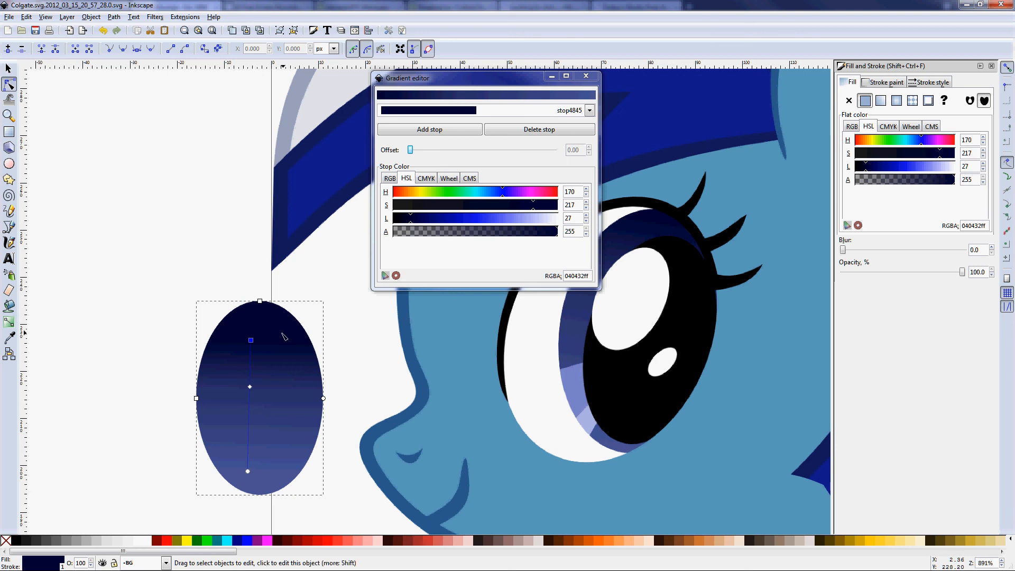
{"action": "mouse_move", "coordinate": [259, 326]}
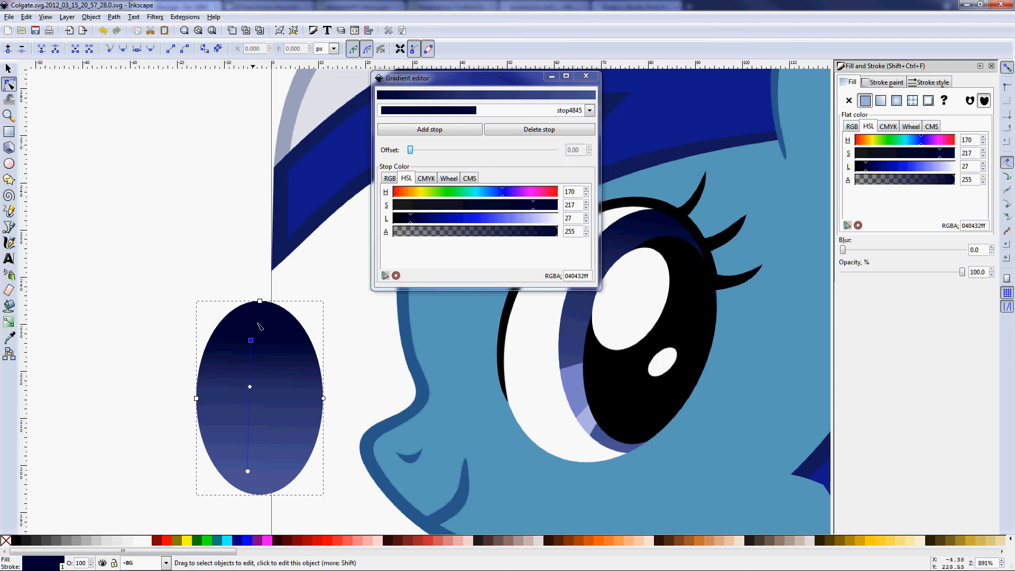
{"action": "mouse_move", "coordinate": [330, 400]}
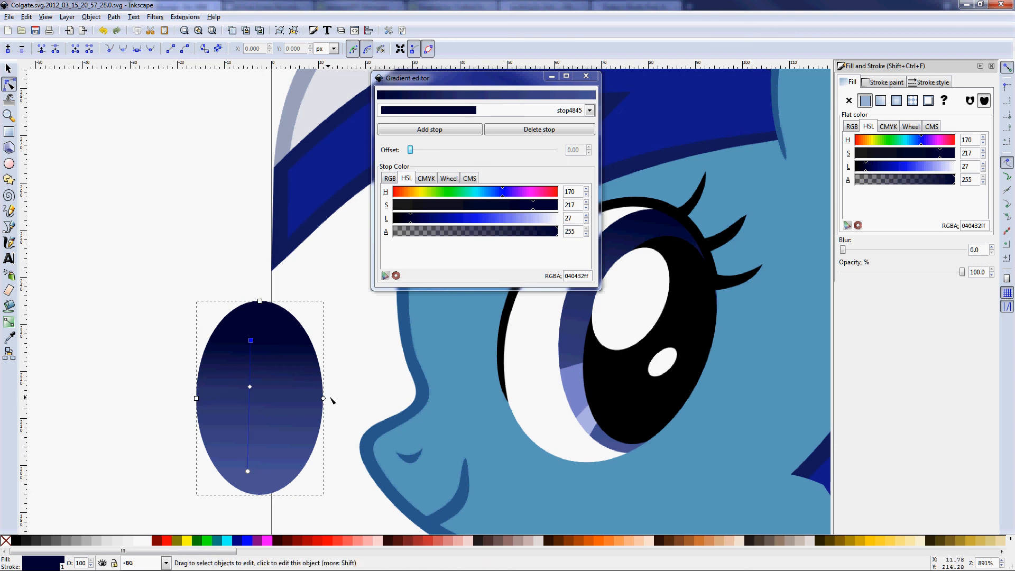
{"action": "mouse_move", "coordinate": [324, 429]}
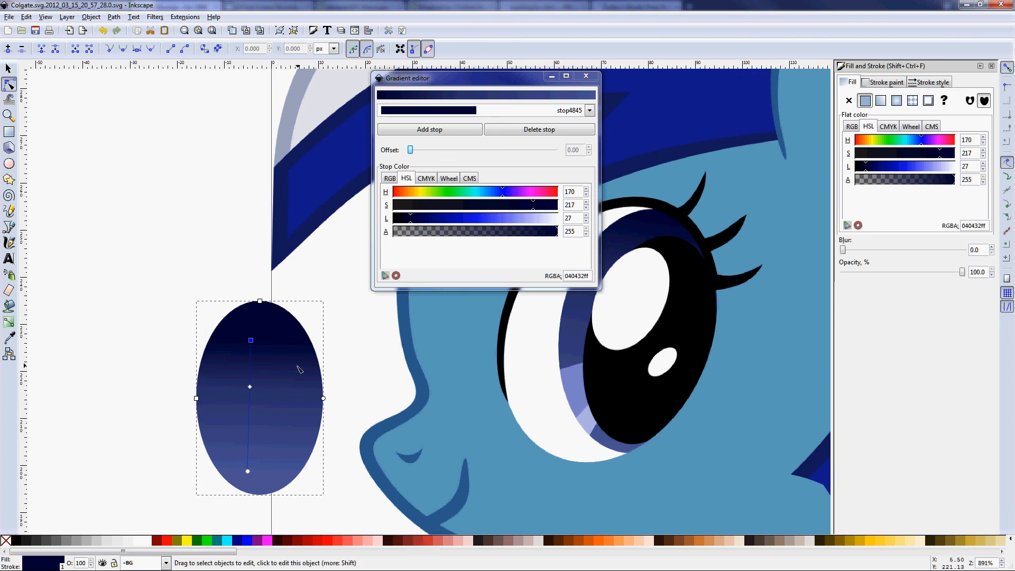
{"action": "mouse_move", "coordinate": [296, 371]}
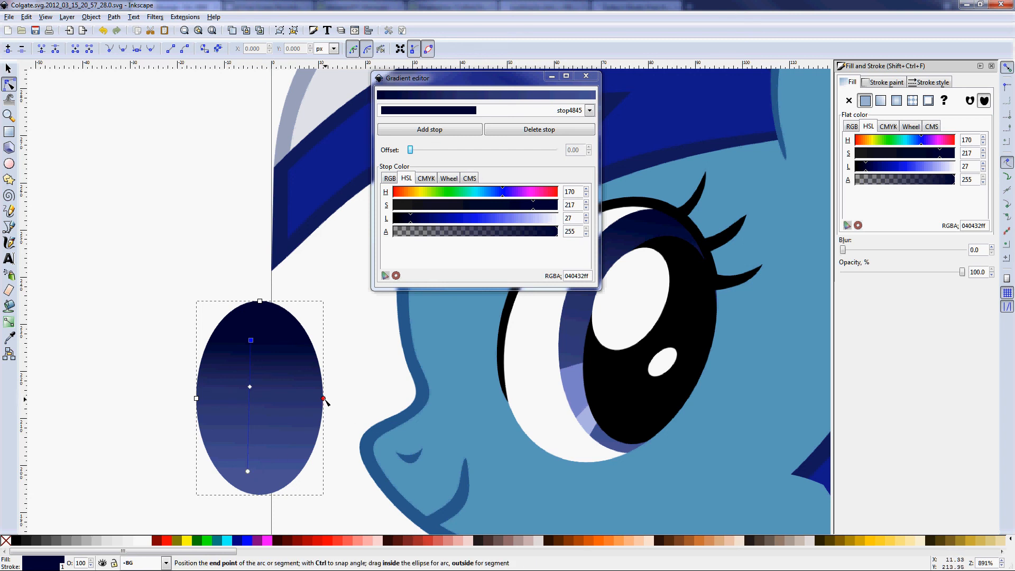
{"action": "mouse_move", "coordinate": [325, 401]}
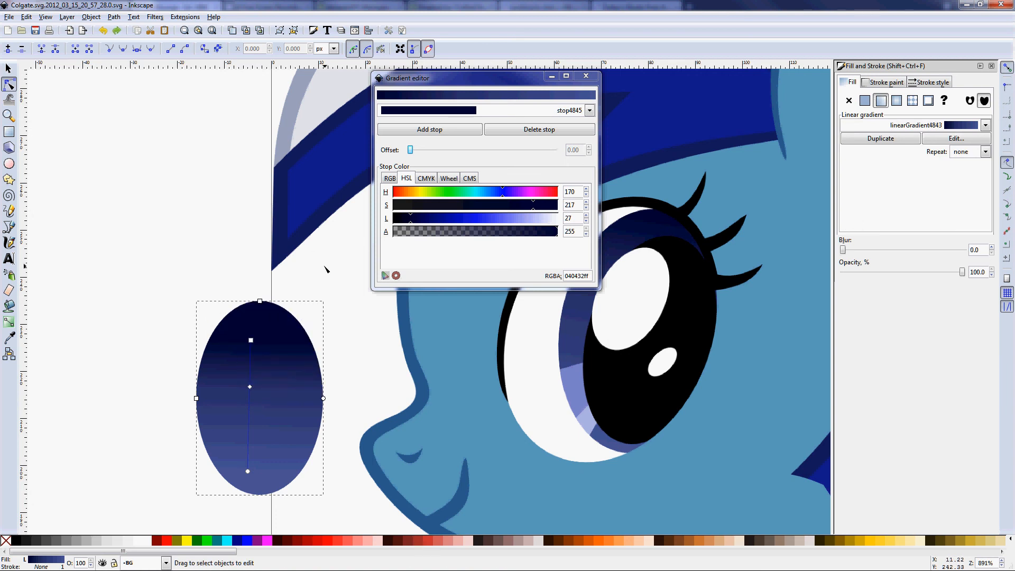
{"action": "mouse_move", "coordinate": [322, 400]}
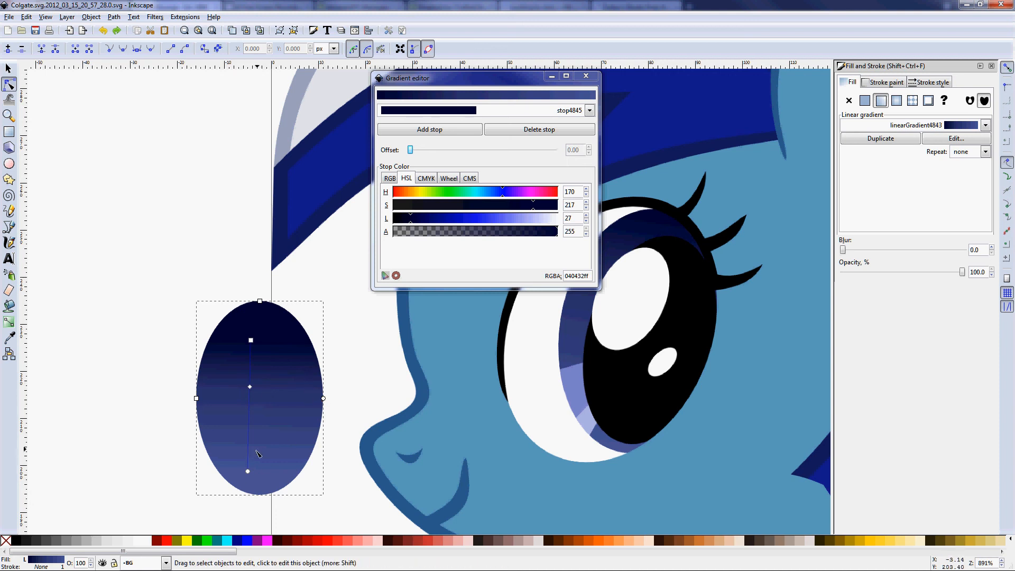
{"action": "mouse_move", "coordinate": [143, 323]}
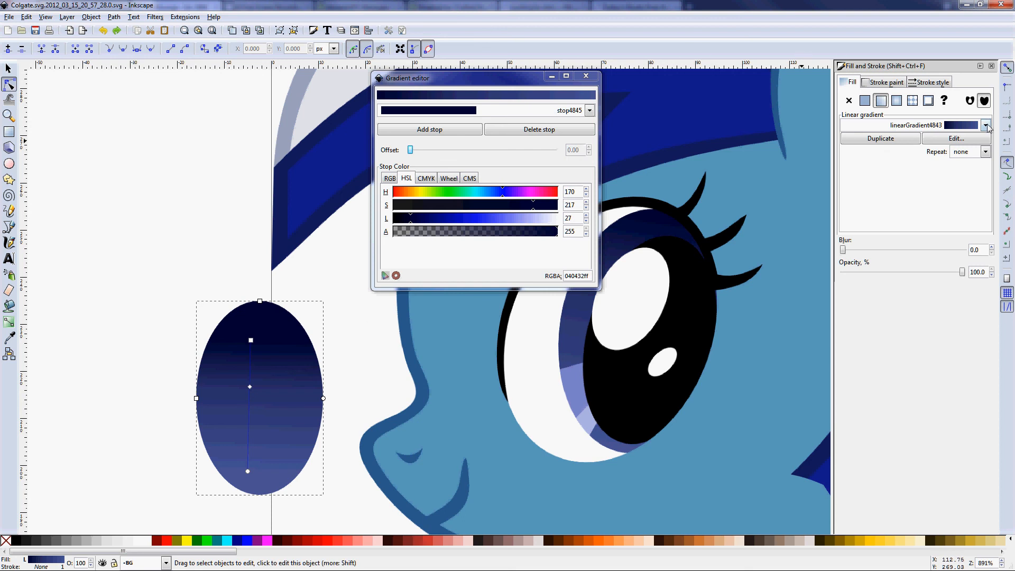
{"action": "left_click", "coordinate": [984, 125]}
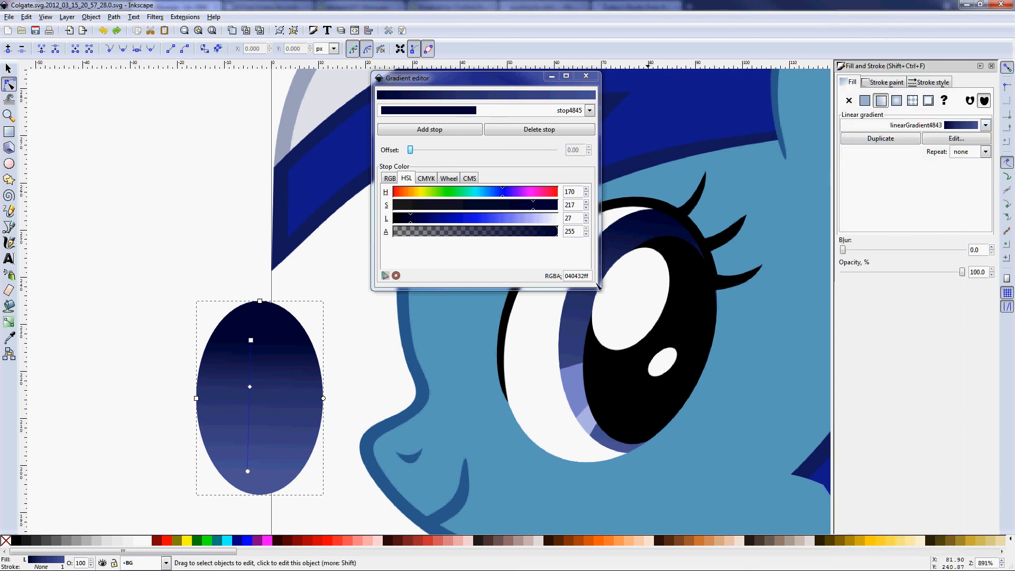
{"action": "mouse_move", "coordinate": [264, 427]}
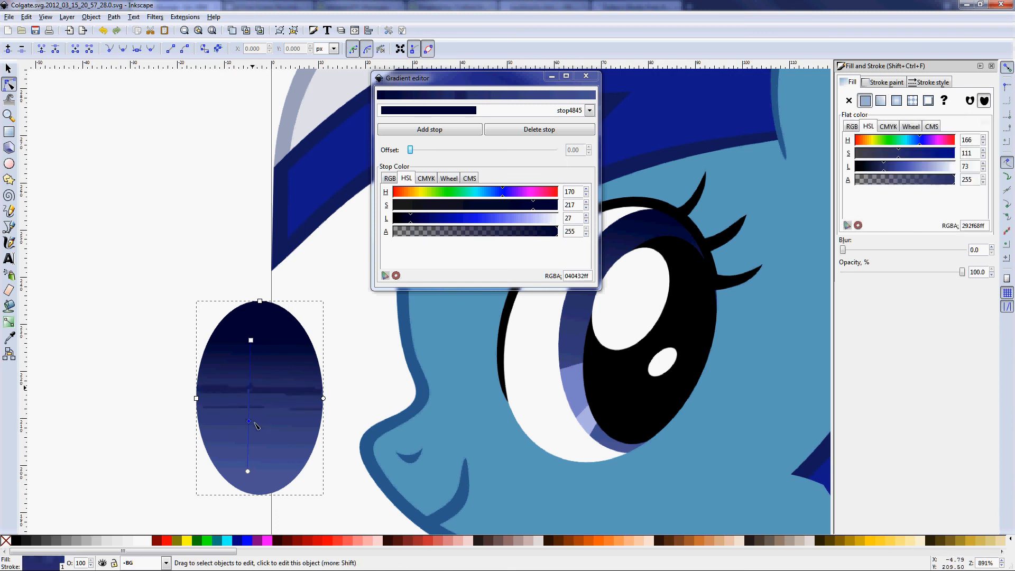
Drag the gradient's middle stop slightly higher along the ellipse's vertical gradient line
{"action": "left_click", "coordinate": [248, 421]}
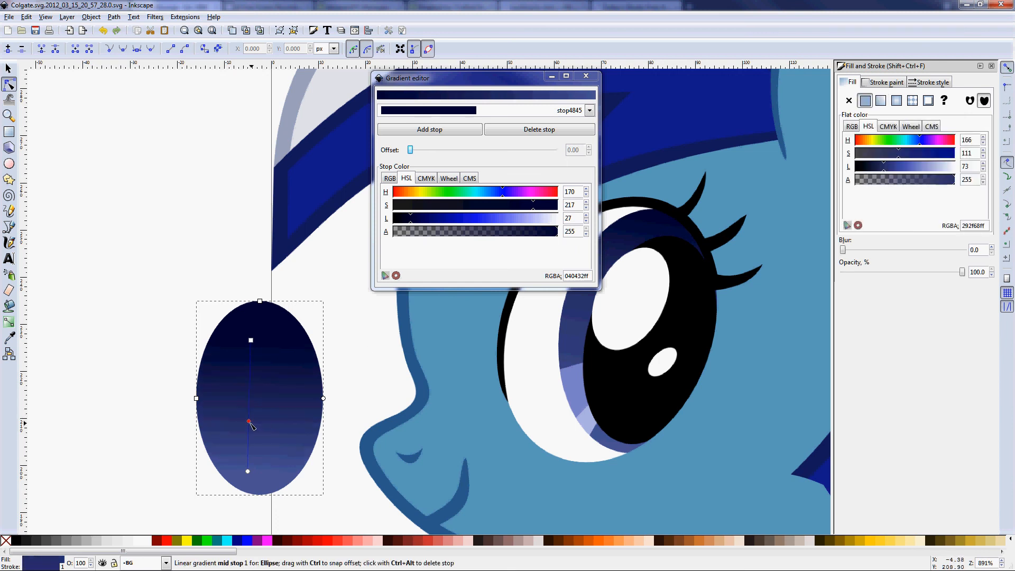
{"action": "left_click_drag", "start_coordinate": [248, 423], "coordinate": [251, 380]}
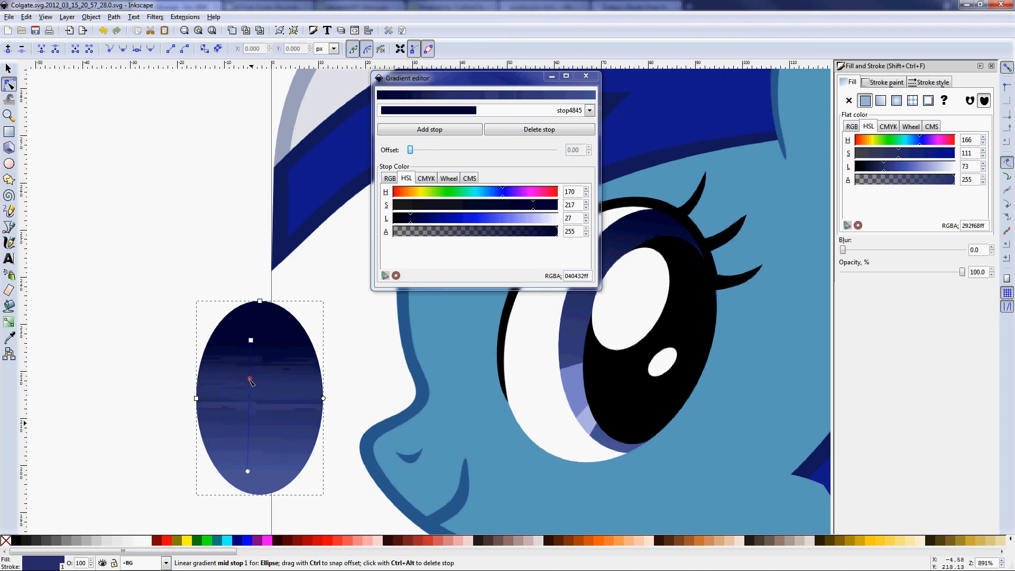
{"action": "left_click_drag", "start_coordinate": [251, 381], "coordinate": [249, 431]}
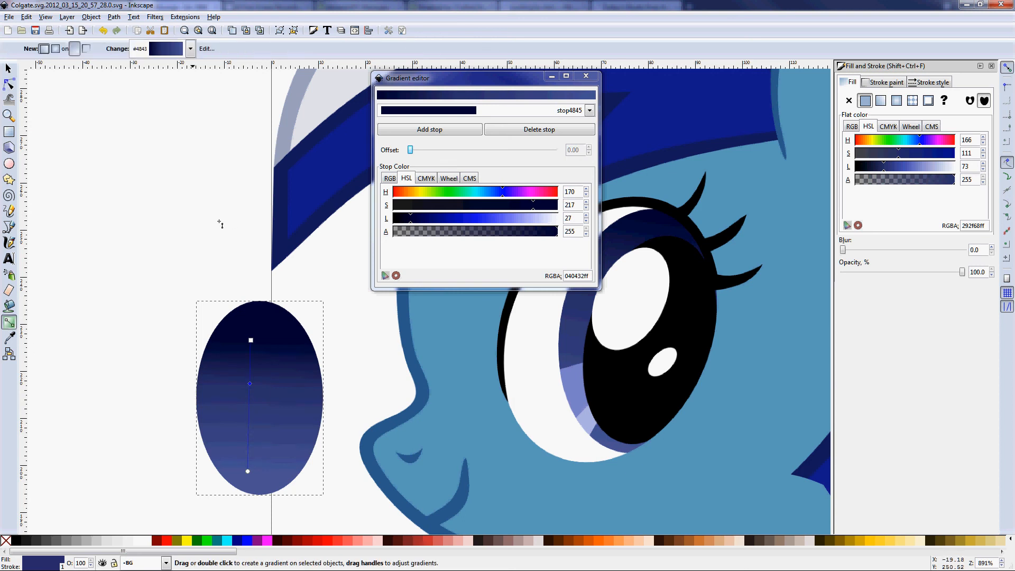
{"action": "mouse_move", "coordinate": [231, 223]}
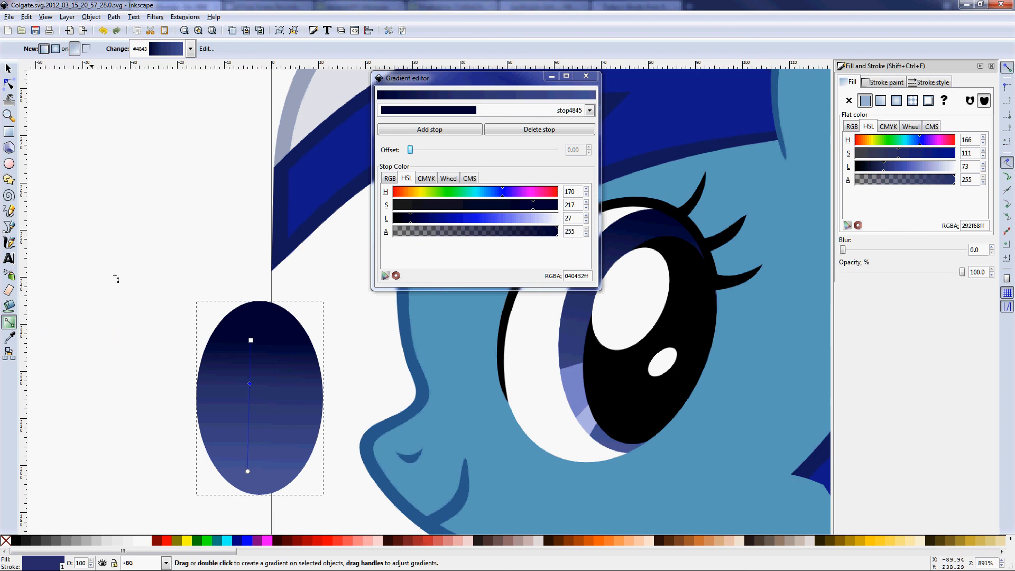
{"action": "mouse_move", "coordinate": [133, 259]}
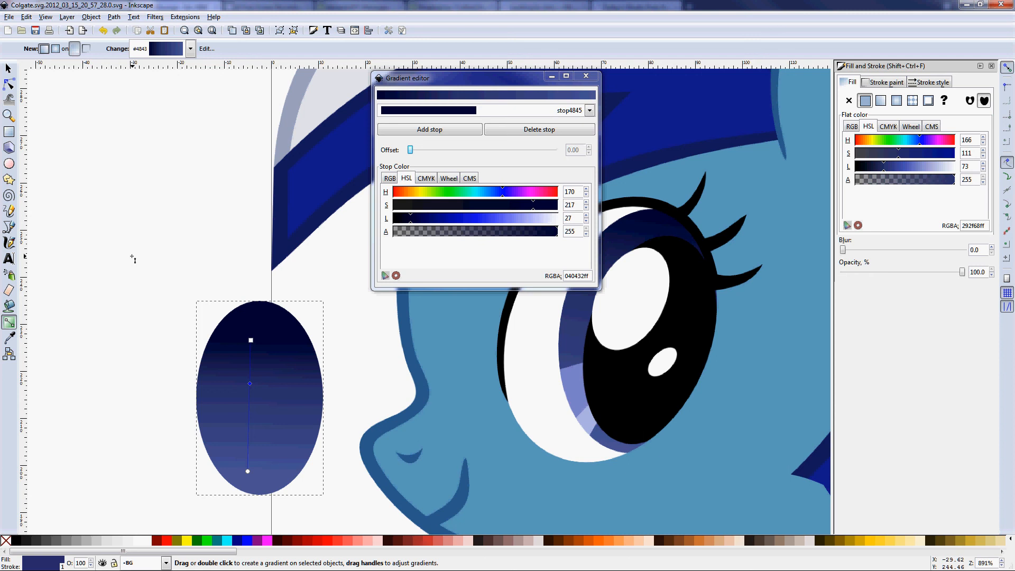
{"action": "mouse_move", "coordinate": [325, 171]}
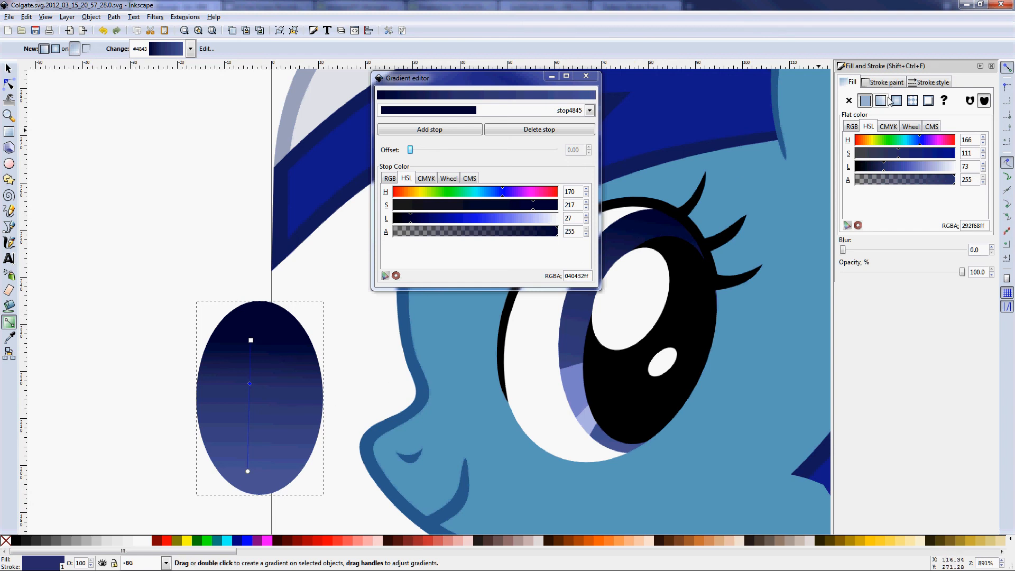
Set the linear gradient's Repeat to reflected and shorten its span by moving the start handle
{"action": "left_click", "coordinate": [880, 100]}
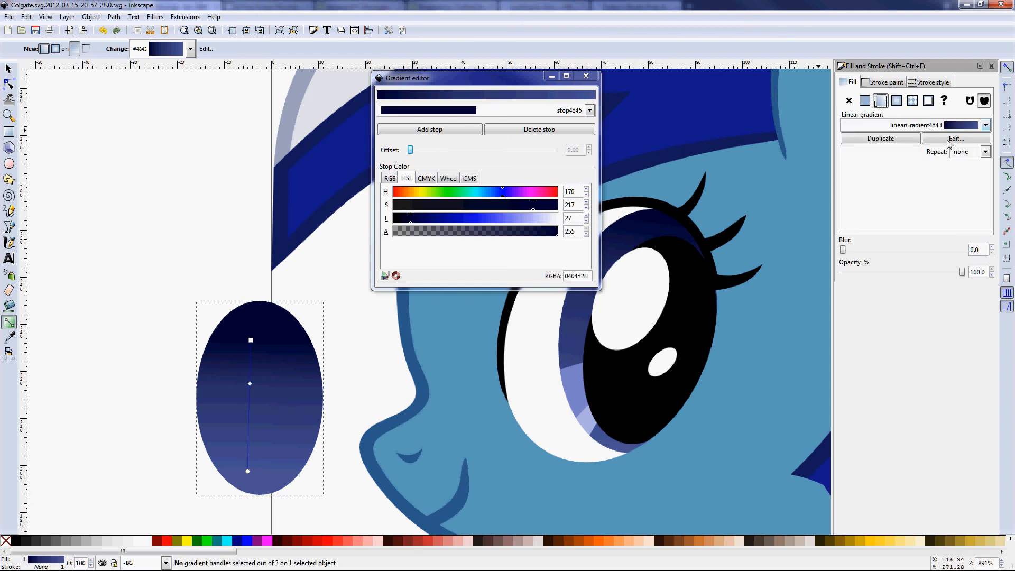
{"action": "left_click", "coordinate": [984, 152]}
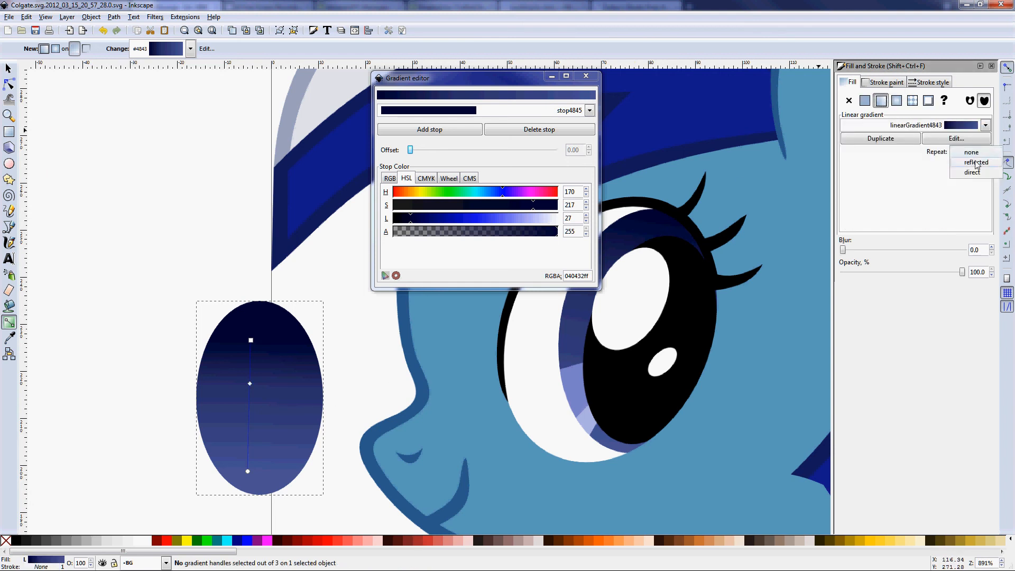
{"action": "left_click", "coordinate": [975, 162]}
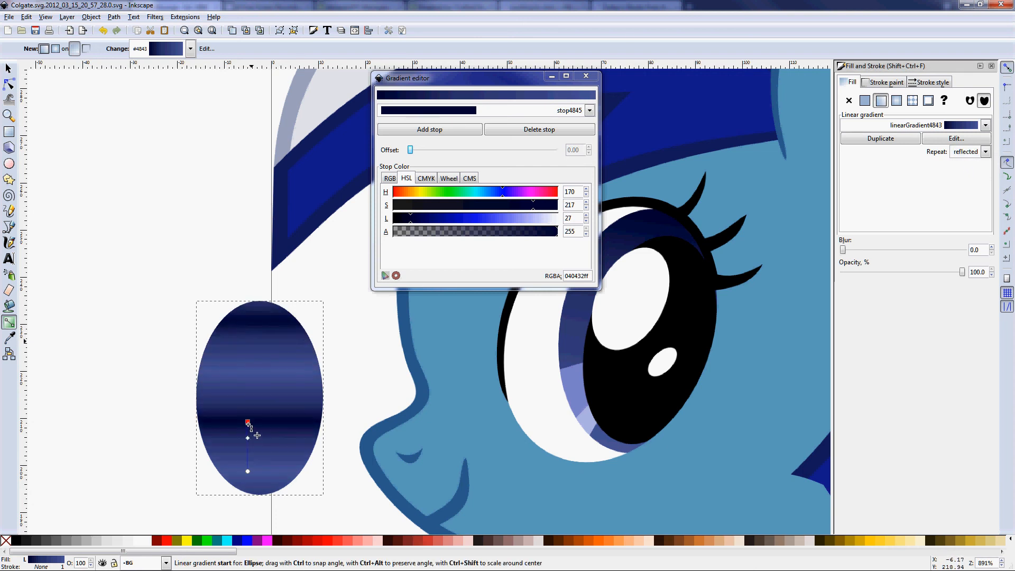
{"action": "left_click_drag", "start_coordinate": [248, 423], "coordinate": [247, 427]}
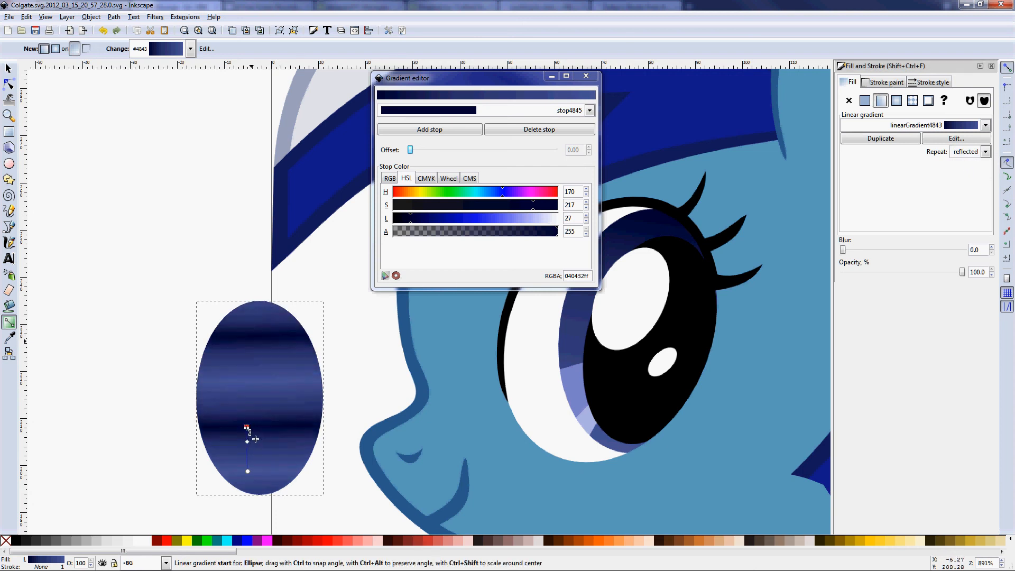
{"action": "left_click", "coordinate": [248, 427]}
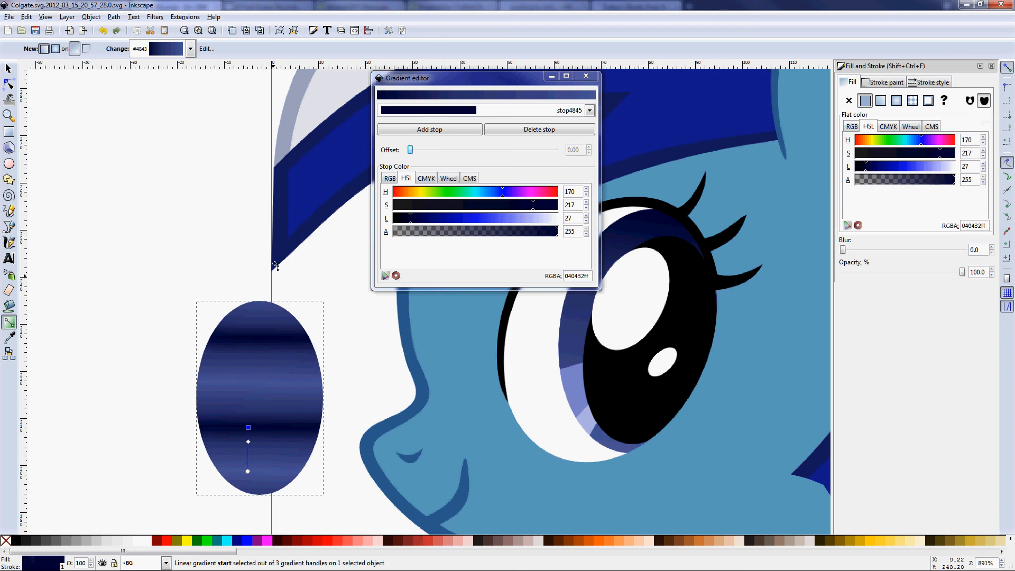
{"action": "mouse_move", "coordinate": [758, 191]}
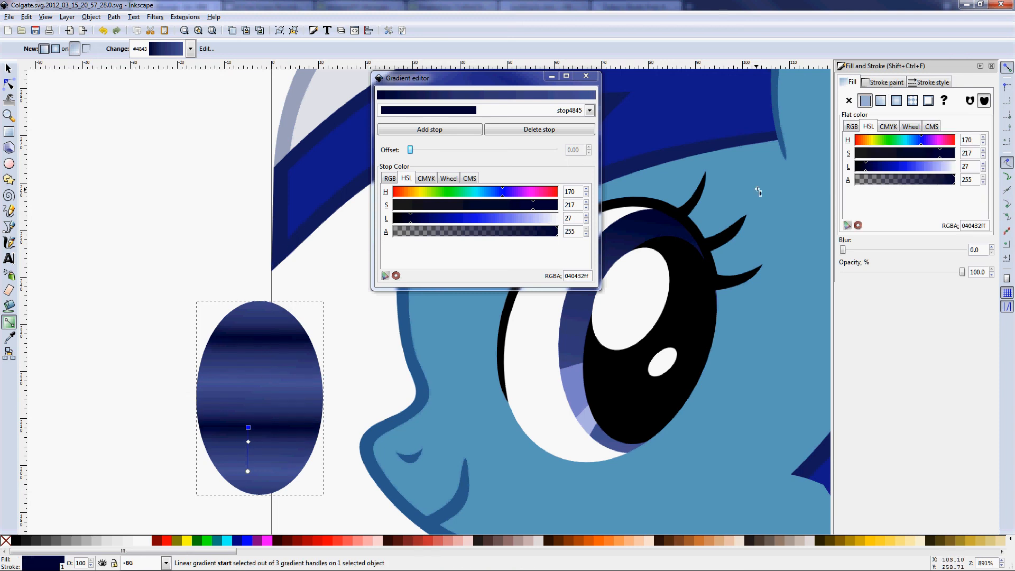
{"action": "mouse_move", "coordinate": [744, 198]}
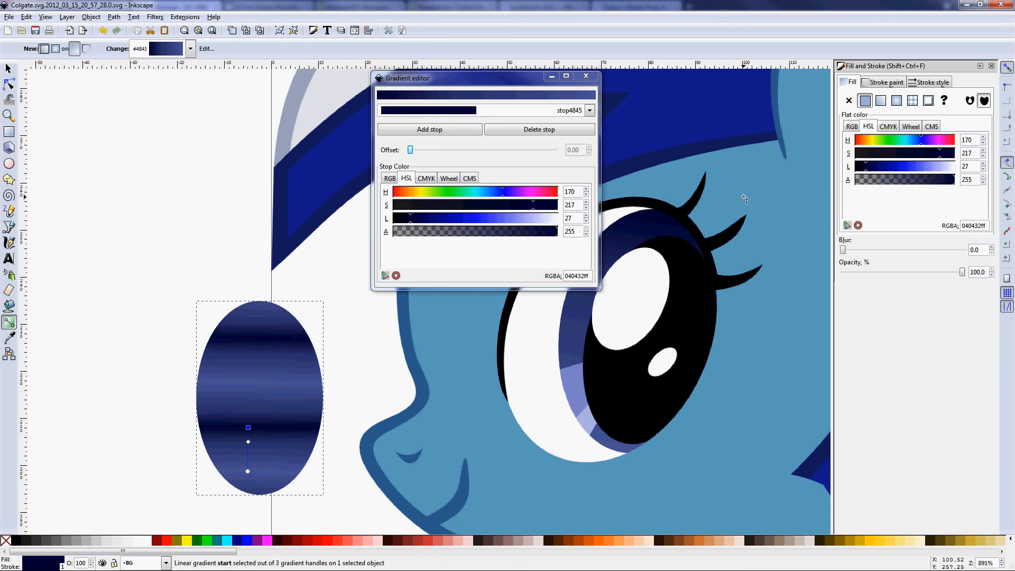
{"action": "mouse_move", "coordinate": [911, 227]}
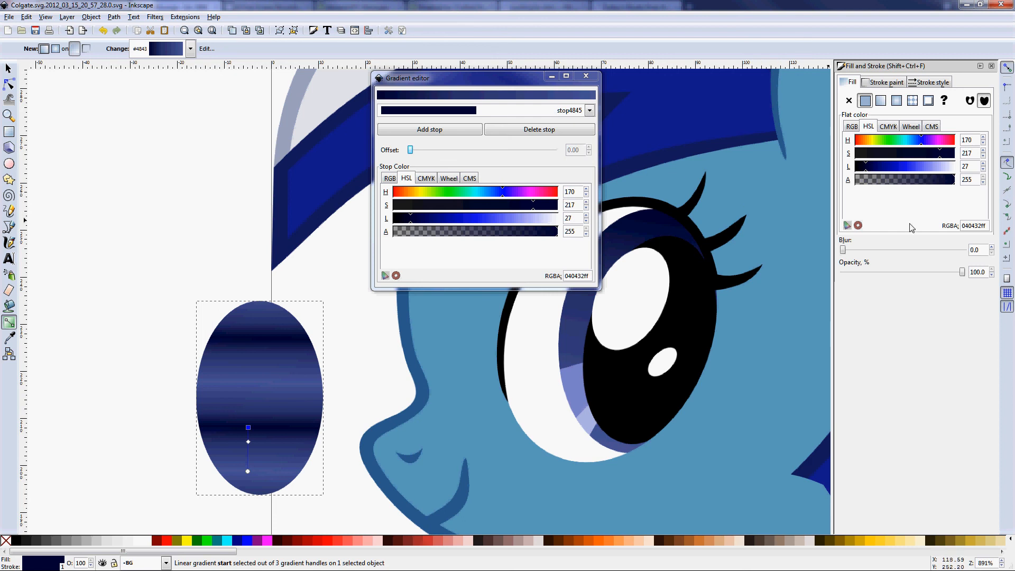
{"action": "mouse_move", "coordinate": [712, 113]}
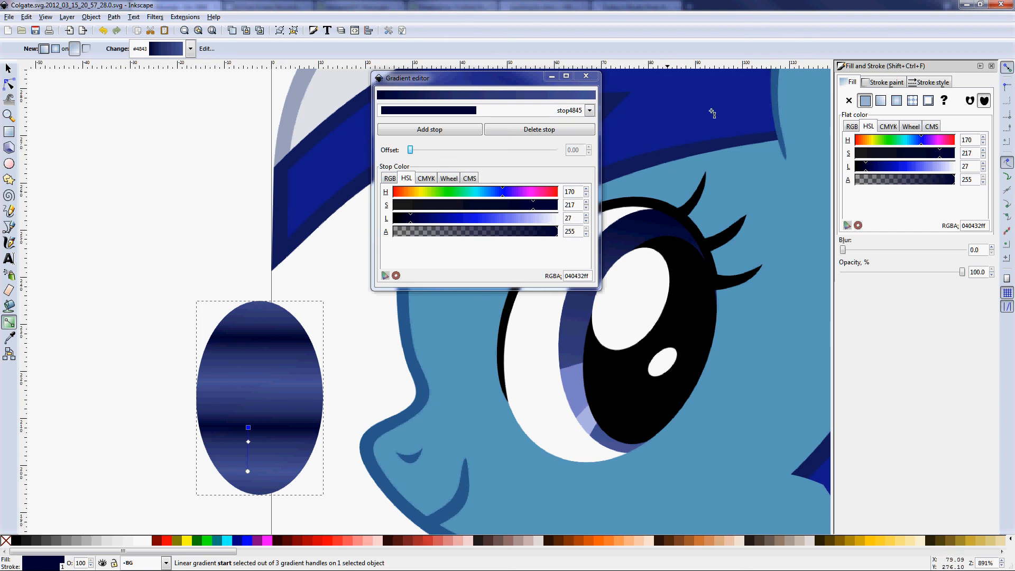
{"action": "mouse_move", "coordinate": [912, 100]}
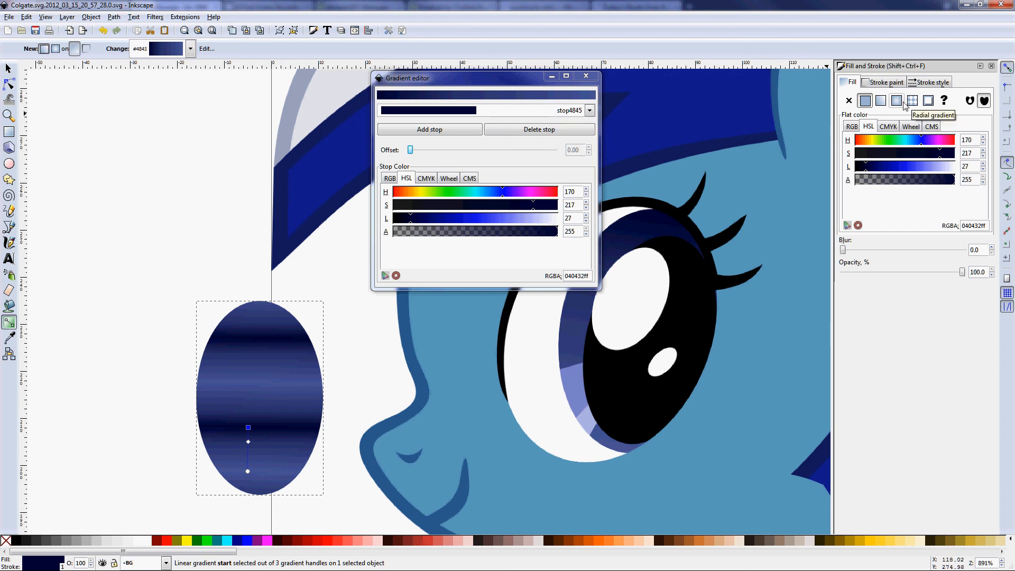
Switch the ellipse fill to a radial gradient and adjust its middle stop and radius handles
{"action": "left_click", "coordinate": [896, 100]}
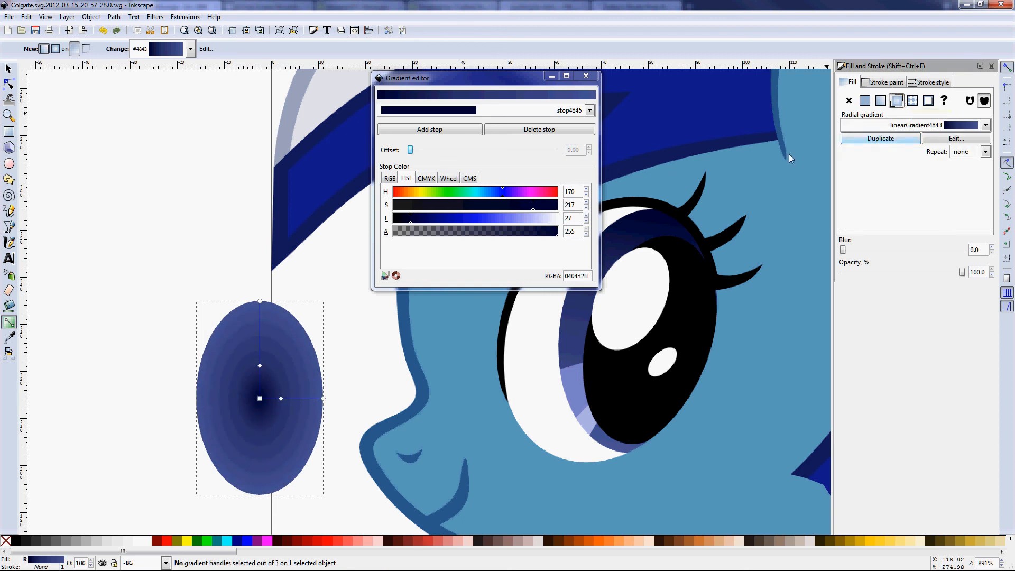
{"action": "left_click", "coordinate": [280, 398]}
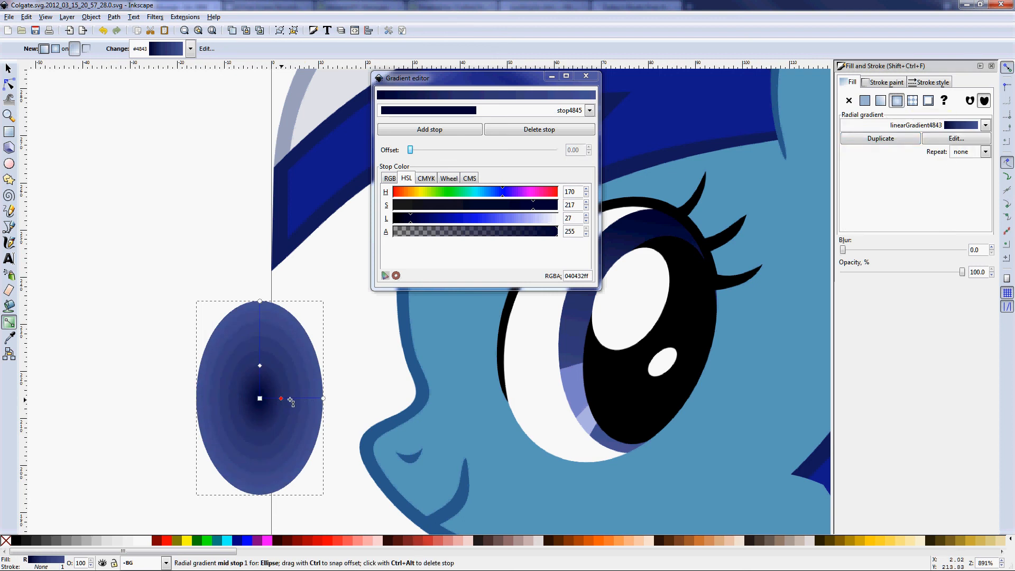
{"action": "left_click_drag", "start_coordinate": [280, 398], "coordinate": [300, 398]}
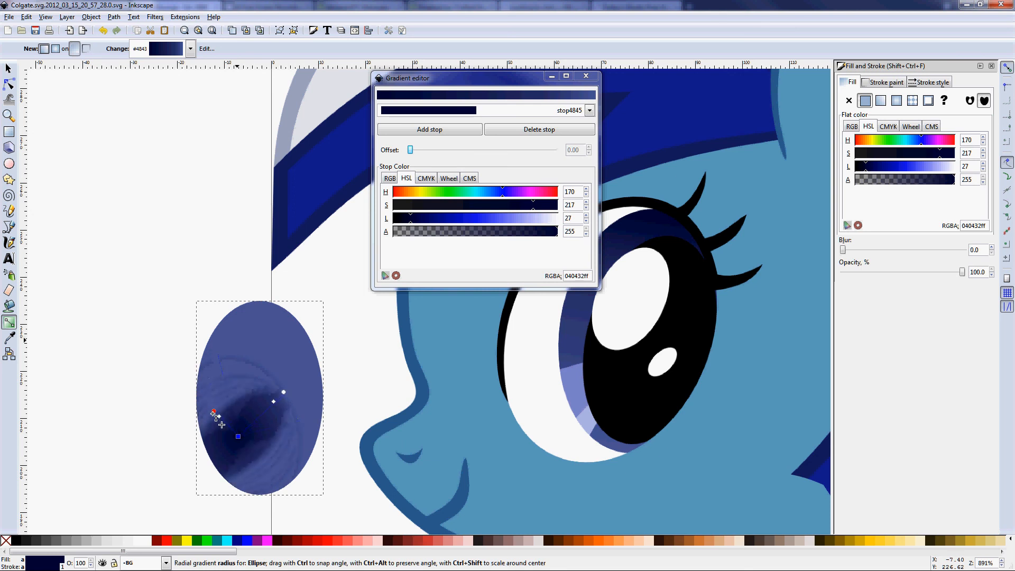
{"action": "left_click_drag", "start_coordinate": [214, 414], "coordinate": [222, 432]}
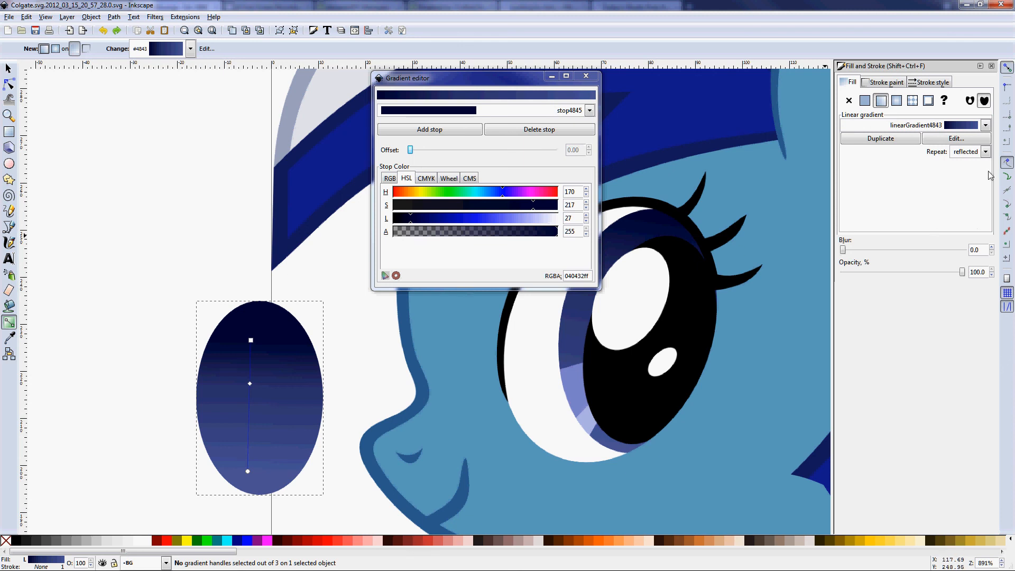
Change the gradient's Repeat dropdown in Fill and Stroke from reflected to none
{"action": "left_click", "coordinate": [983, 152]}
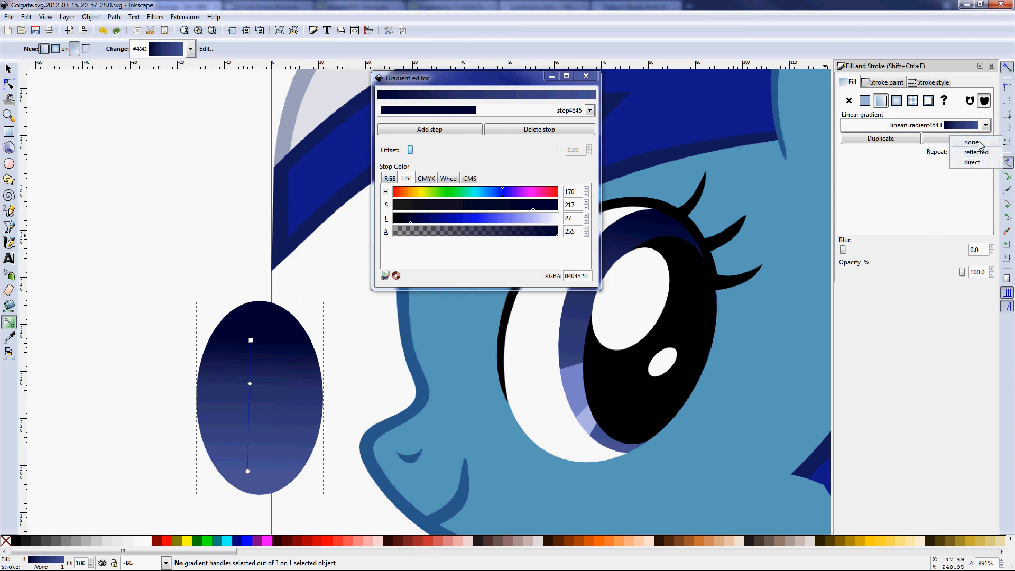
{"action": "left_click", "coordinate": [971, 142]}
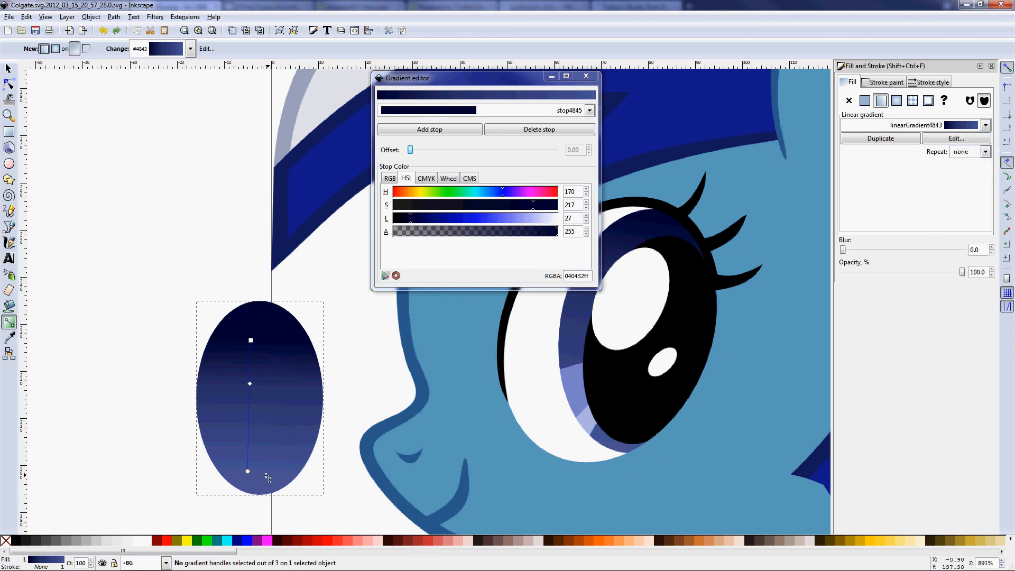
{"action": "mouse_move", "coordinate": [280, 438]}
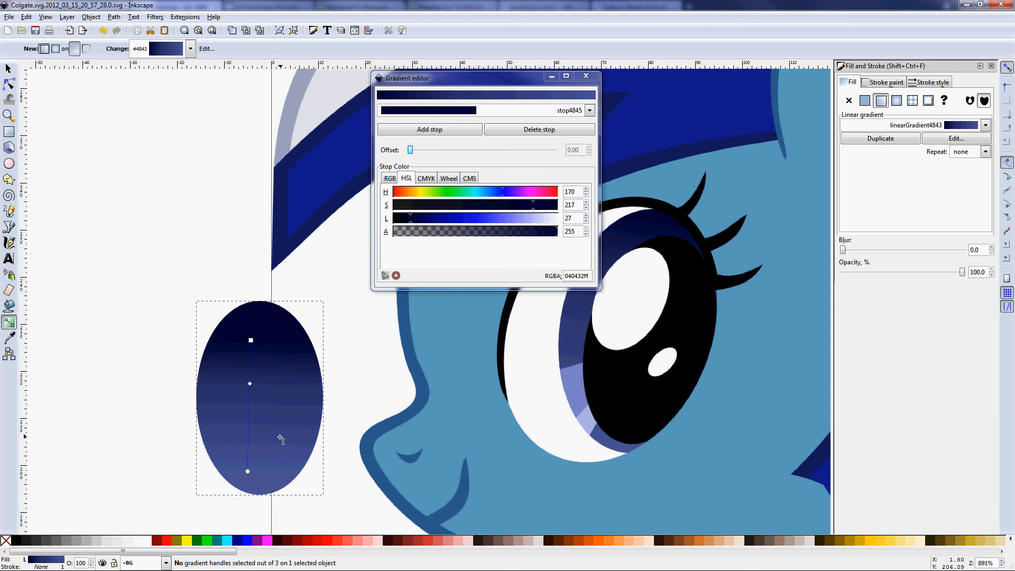
{"action": "mouse_move", "coordinate": [294, 253]}
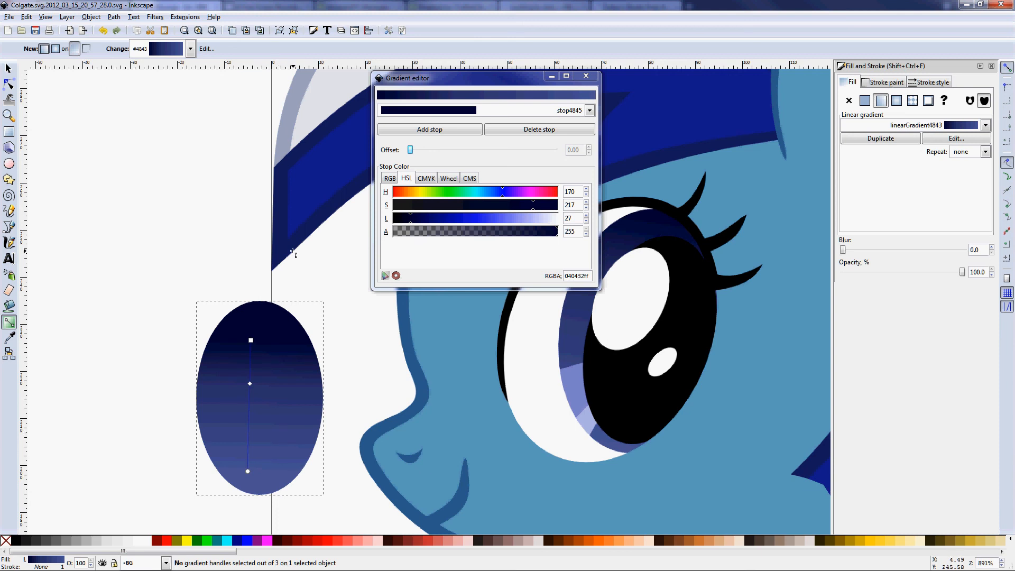